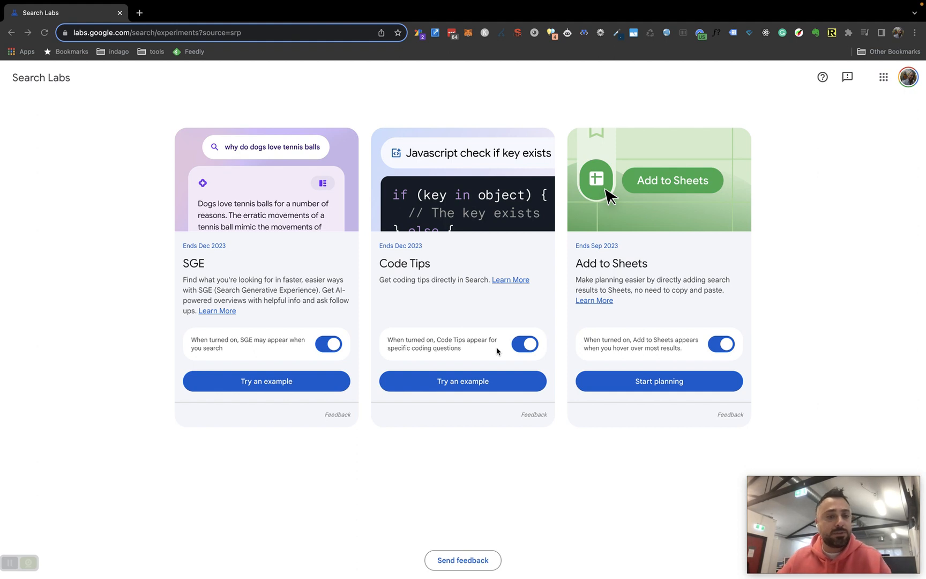
mouse_move(319, 454)
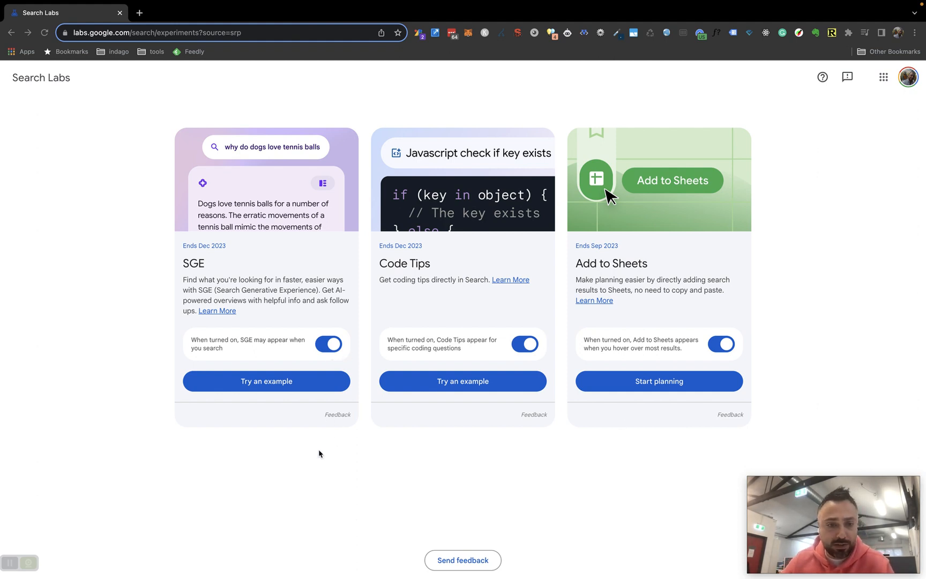
mouse_move(624, 304)
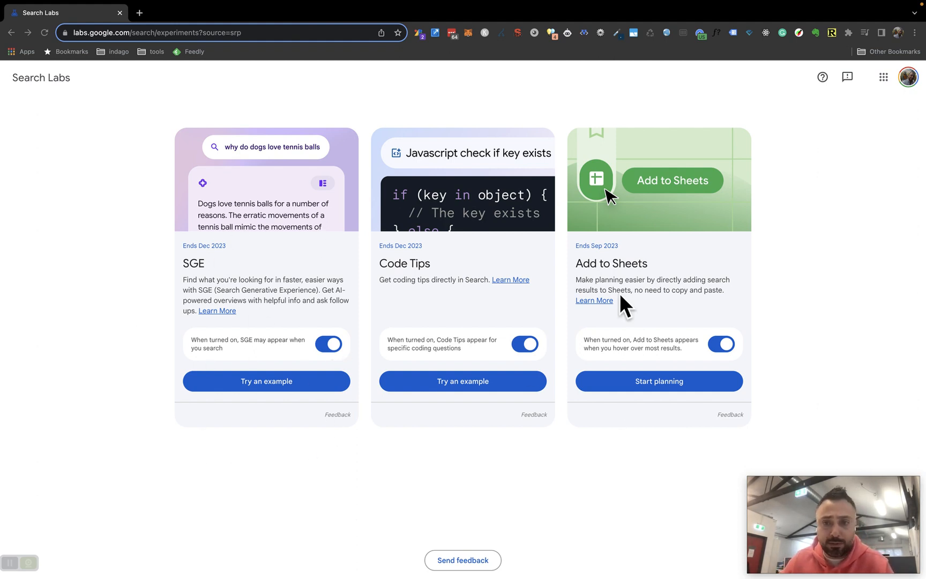
mouse_move(428, 304)
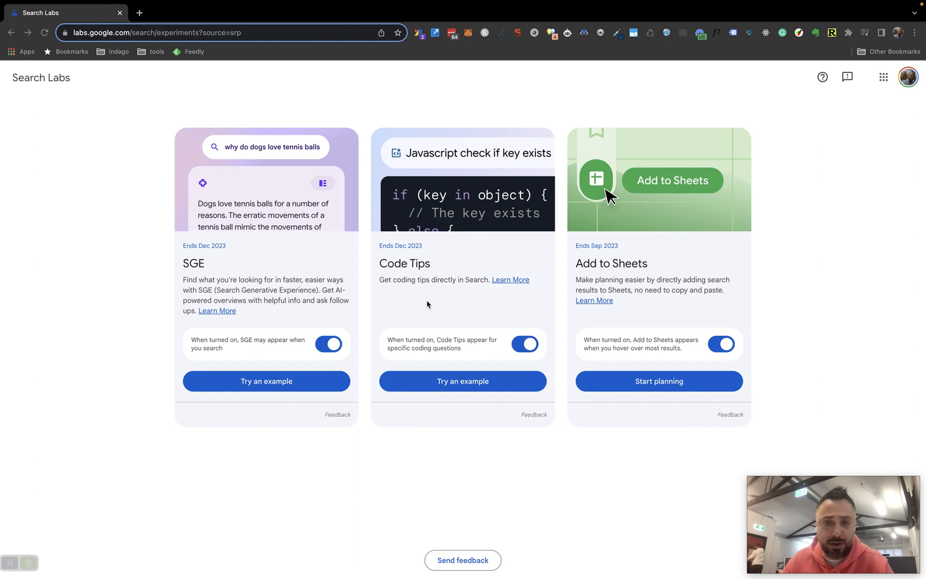
mouse_move(648, 307)
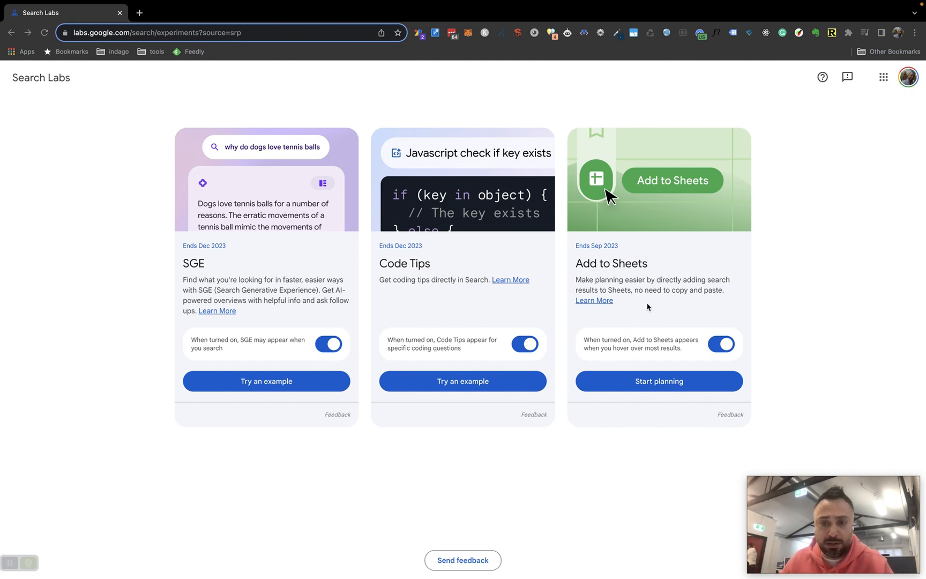
mouse_move(272, 398)
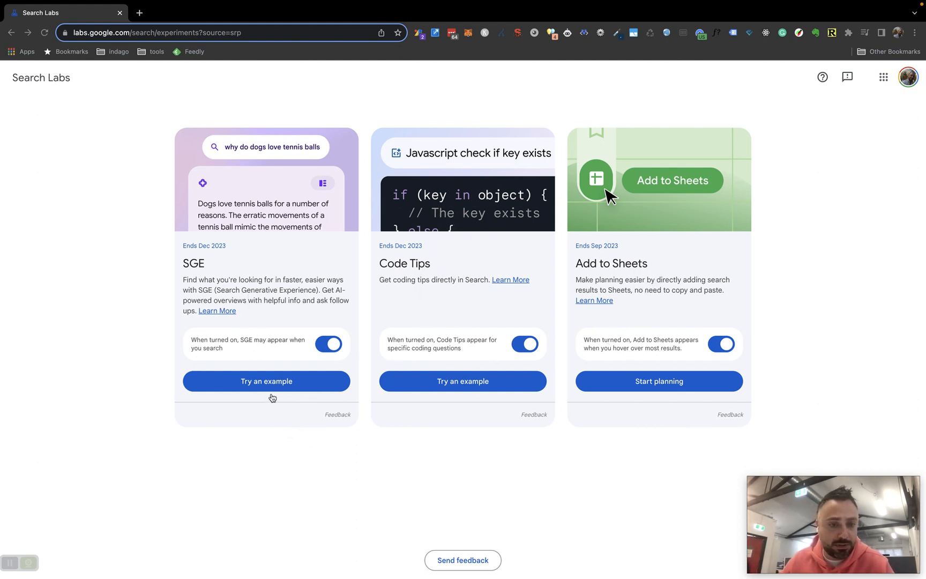
Load the 'Try an example' AI overview for potty training a rescue dog and advance its source carousel
click(266, 380)
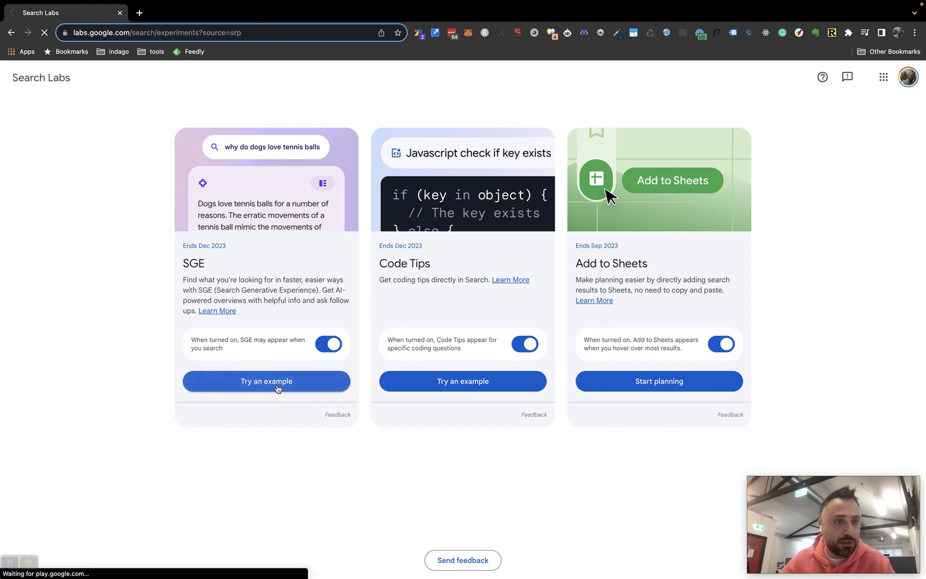
click(266, 381)
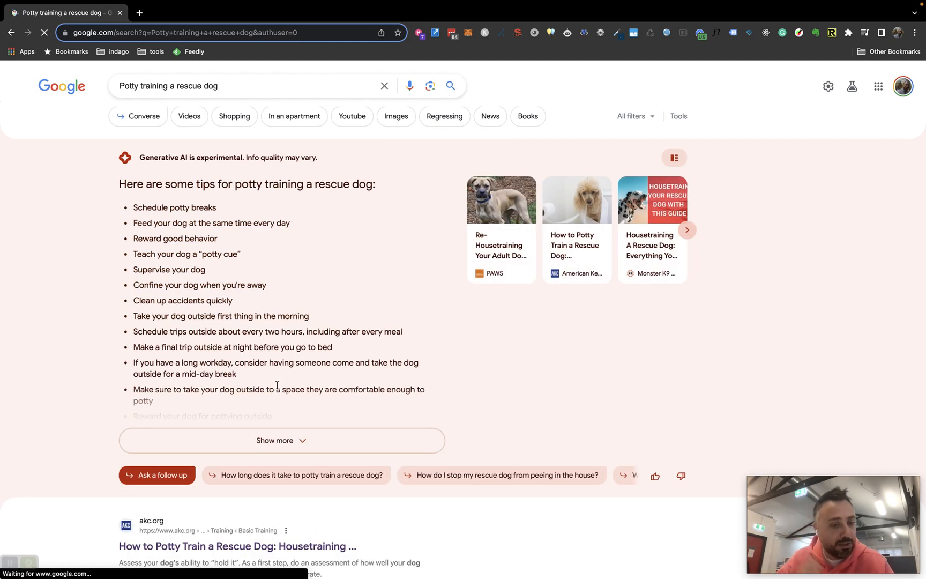
mouse_move(378, 240)
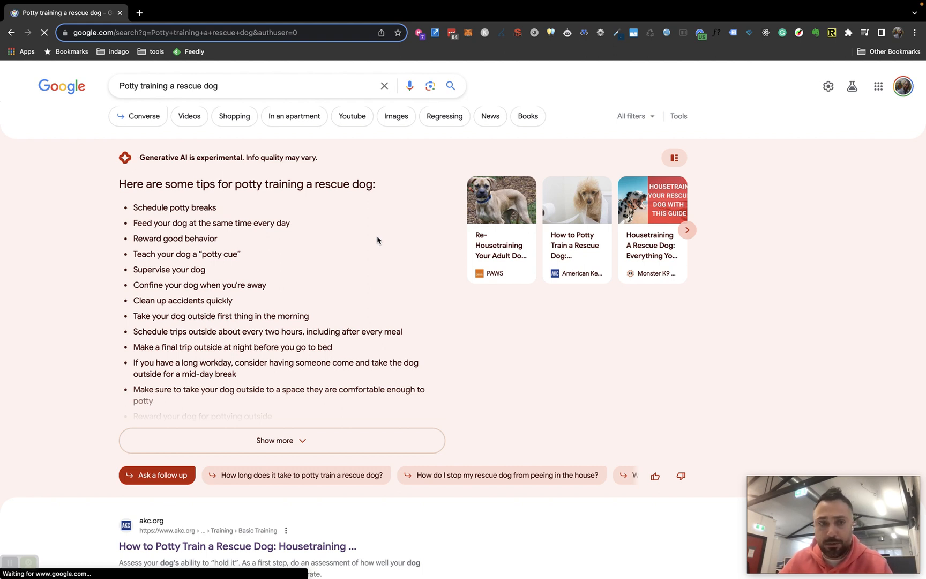
mouse_move(141, 103)
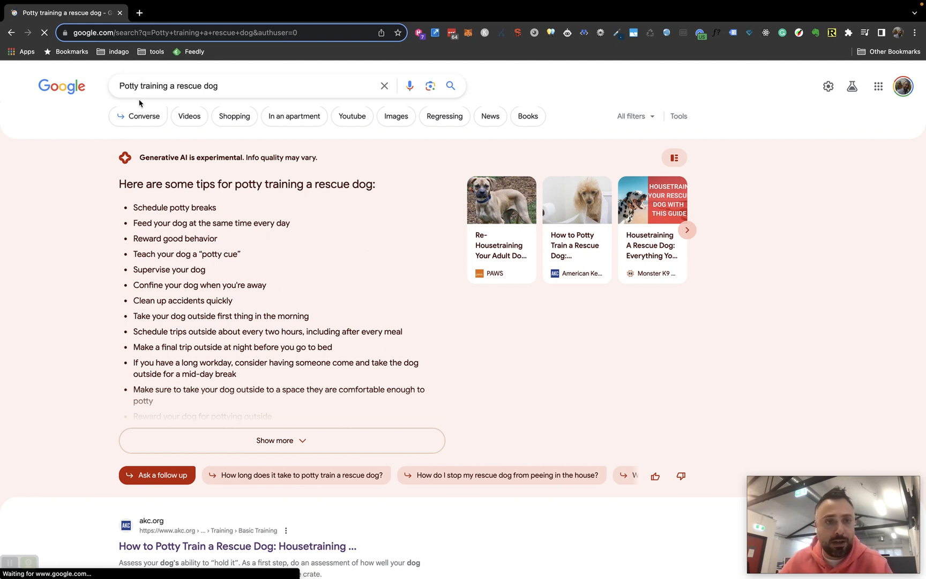
mouse_move(509, 285)
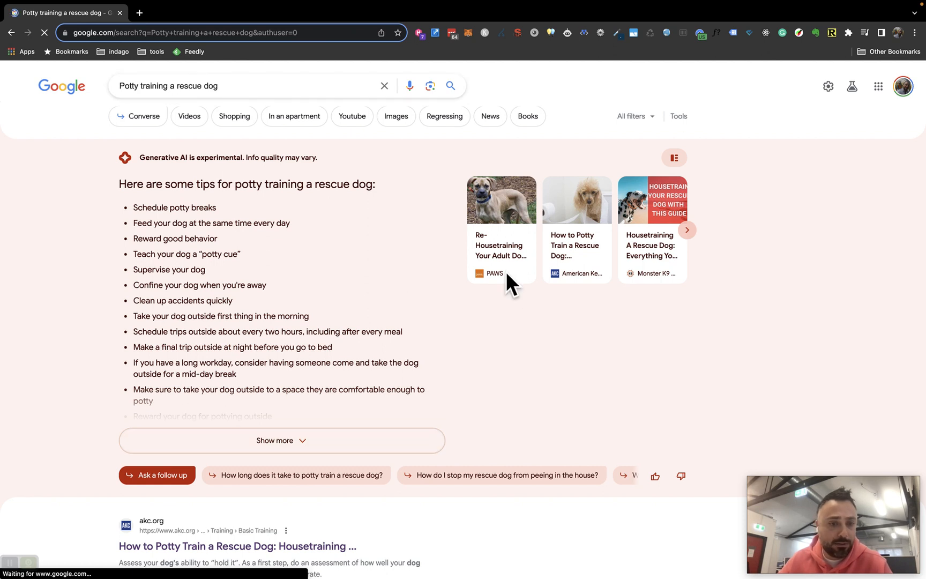
mouse_move(249, 222)
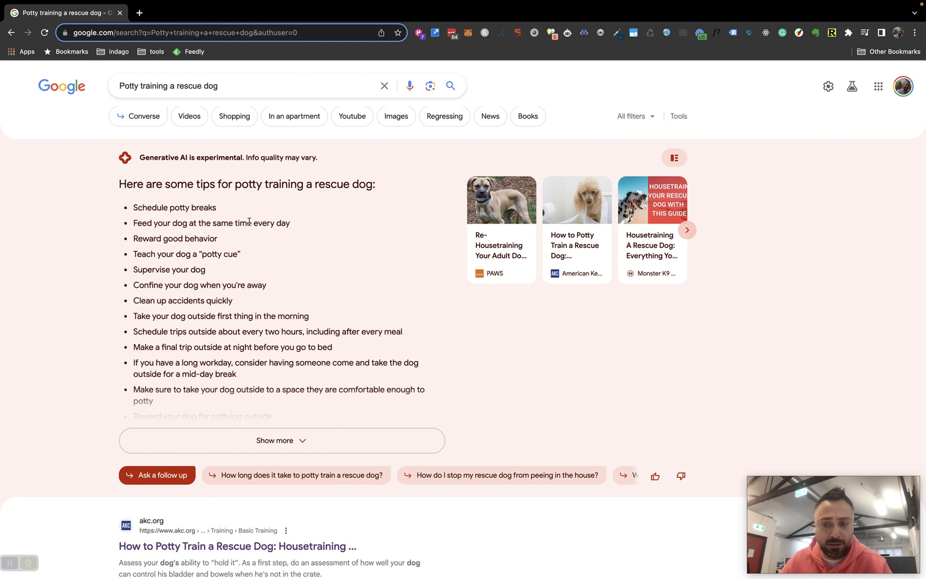
mouse_move(541, 291)
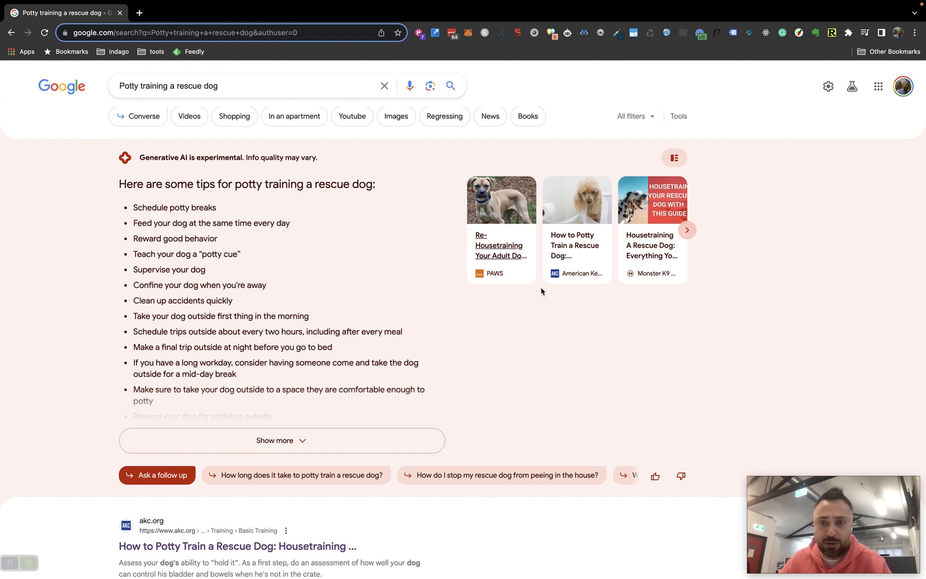
click(687, 230)
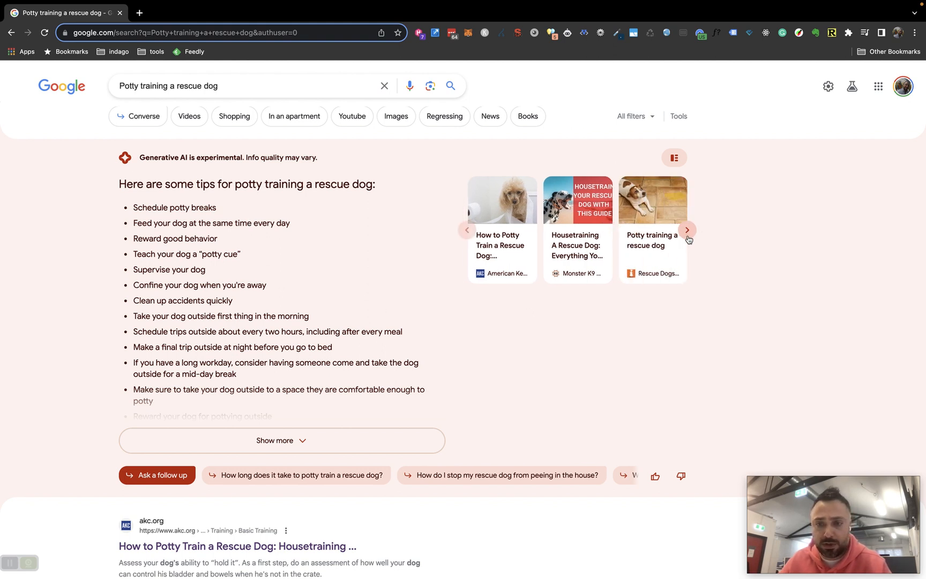
click(687, 230)
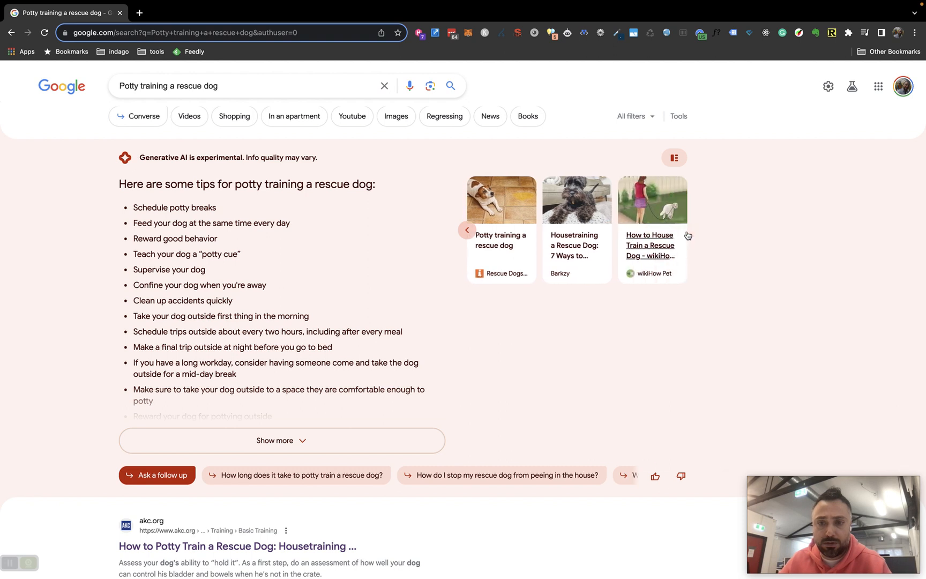
mouse_move(664, 203)
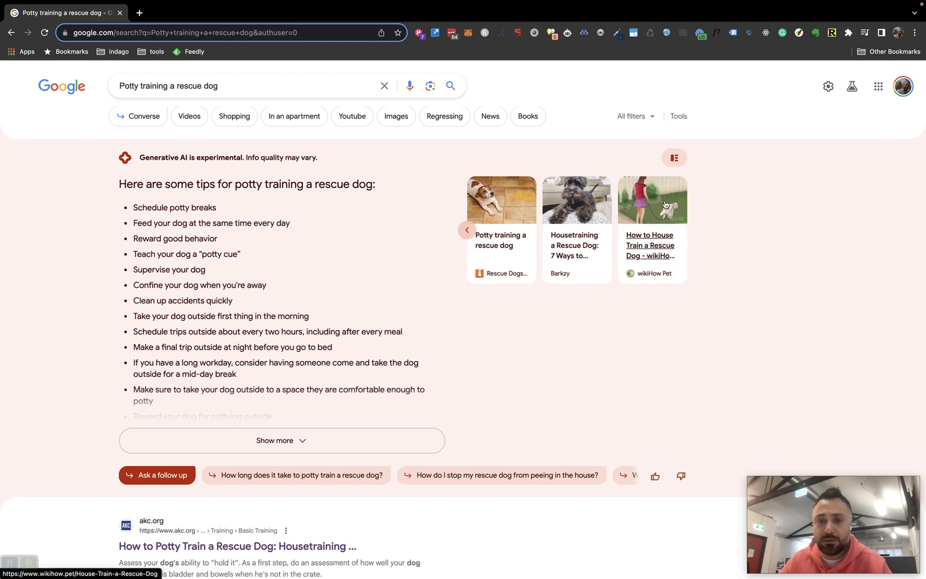
mouse_move(692, 166)
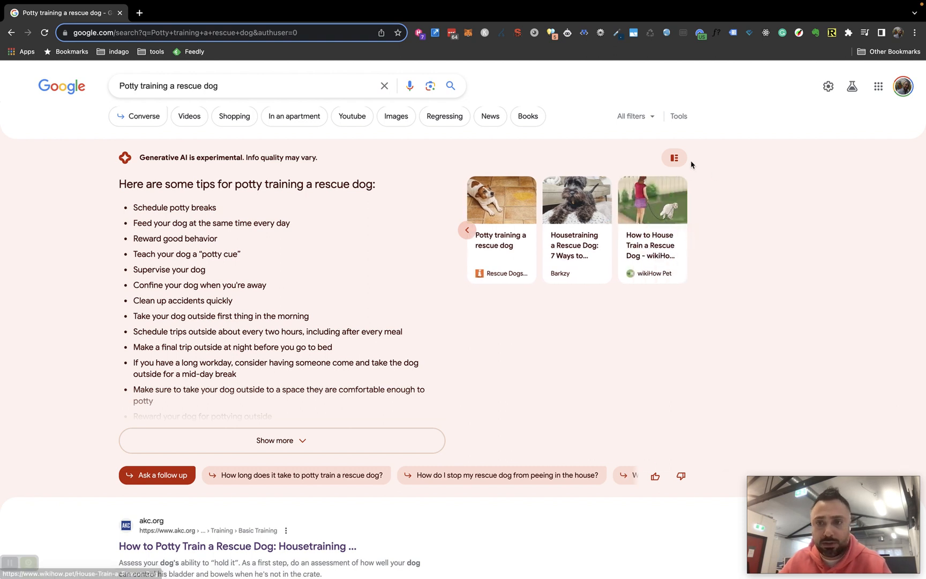
Expand the AI overview so source cards sit beside each group of potty-training tips
click(674, 158)
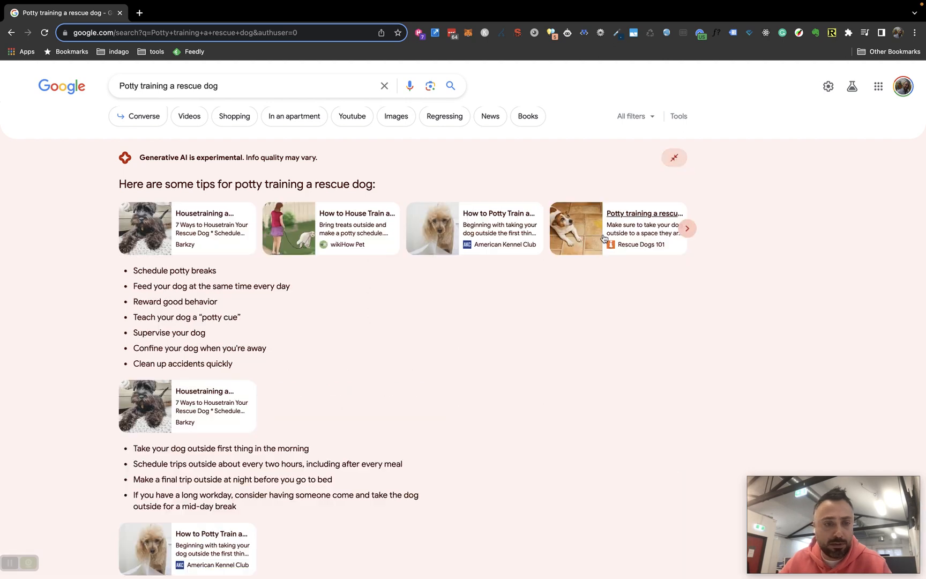
scroll(down, 3)
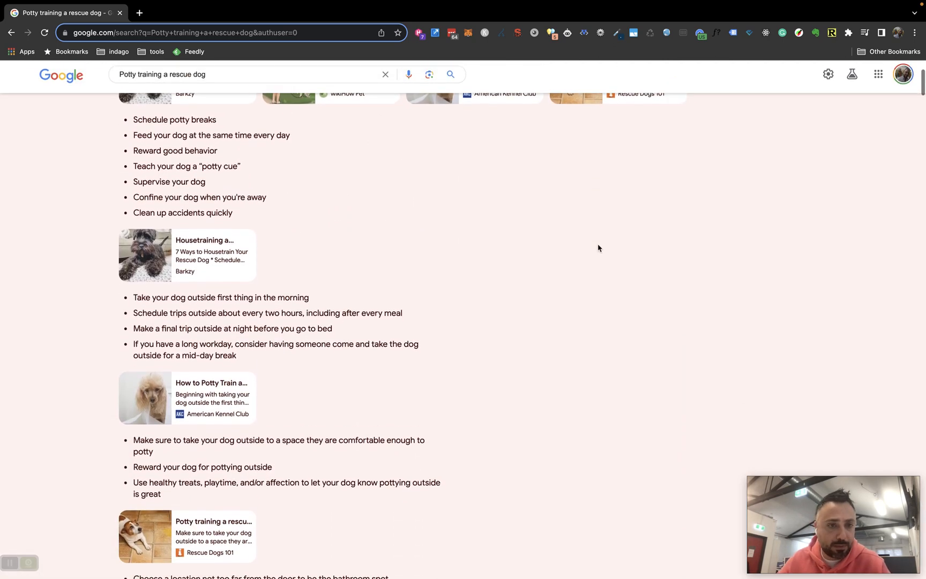
scroll(down, 3)
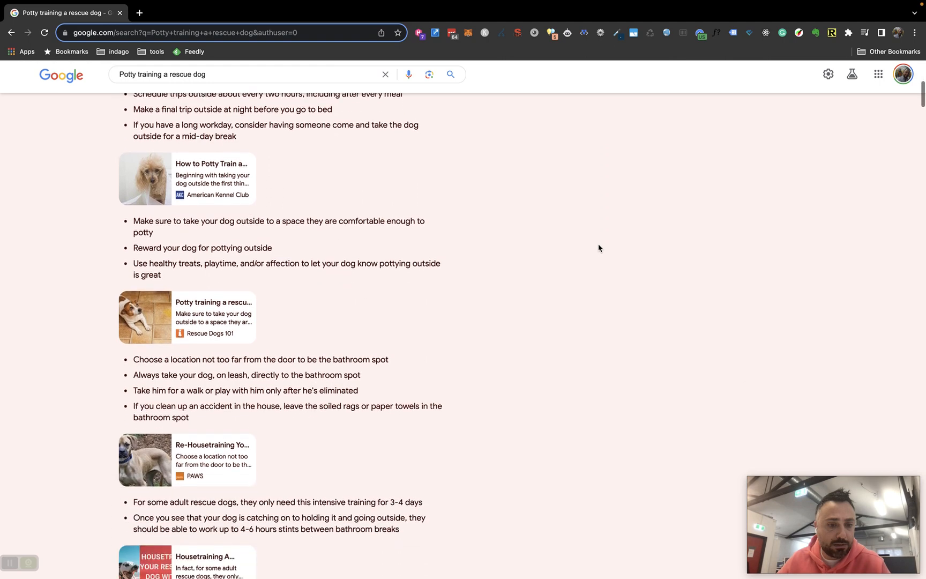
scroll(up, 3)
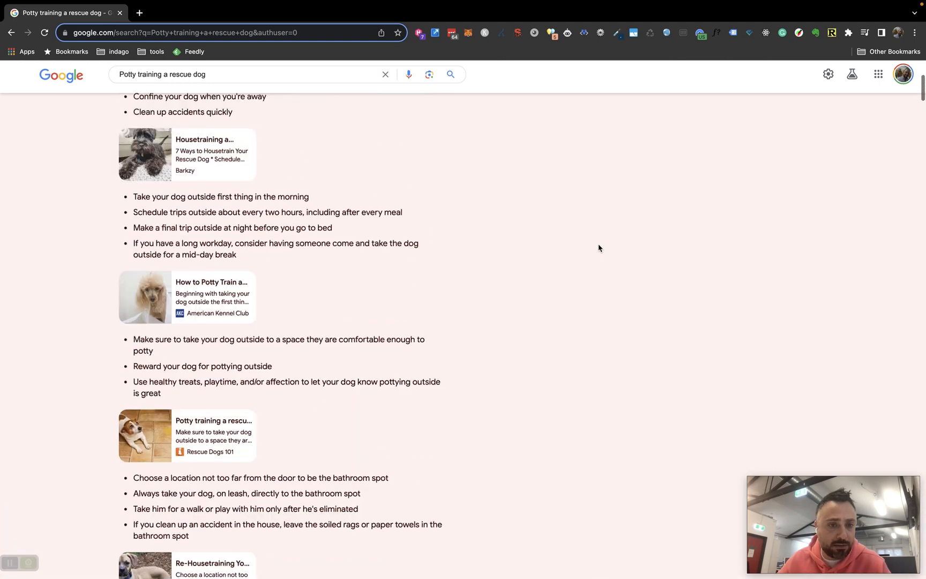
scroll(up, 3)
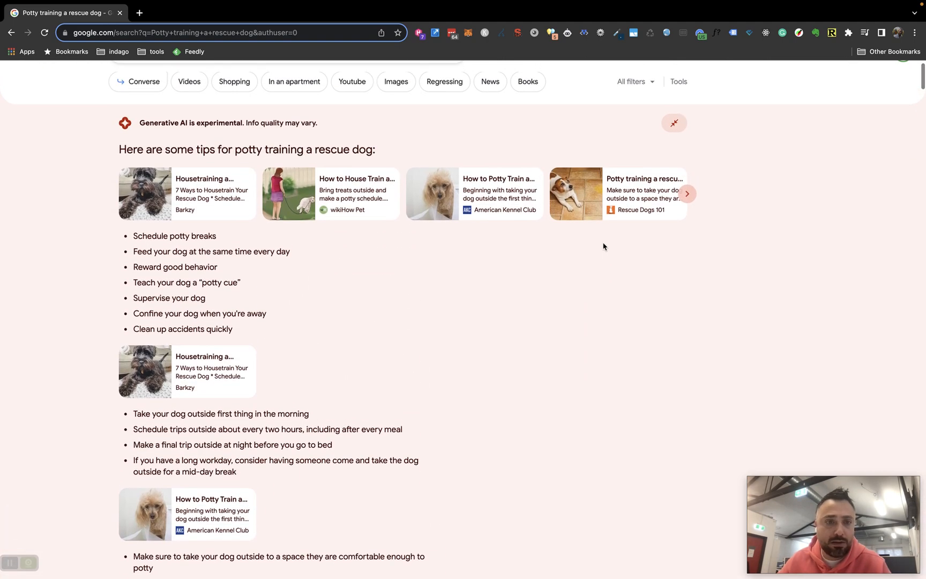
mouse_move(597, 248)
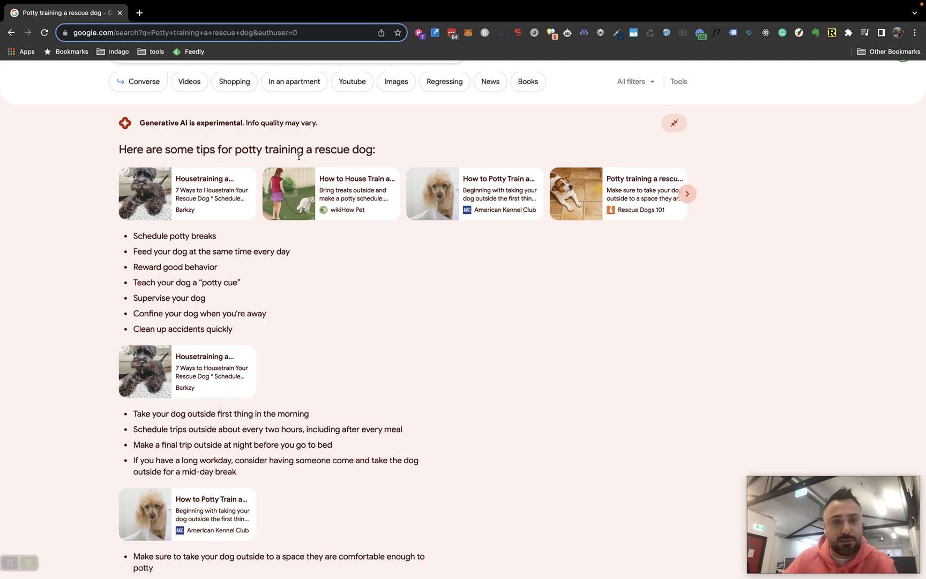
scroll(down, 3)
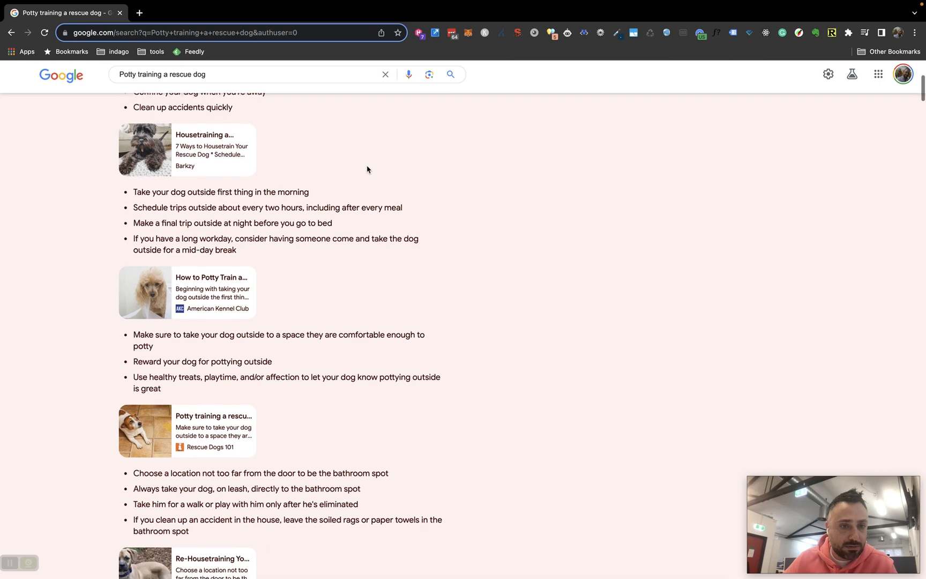
Read through to the follow-up suggestions and regular results, then advance the source cards again
scroll(down, 3)
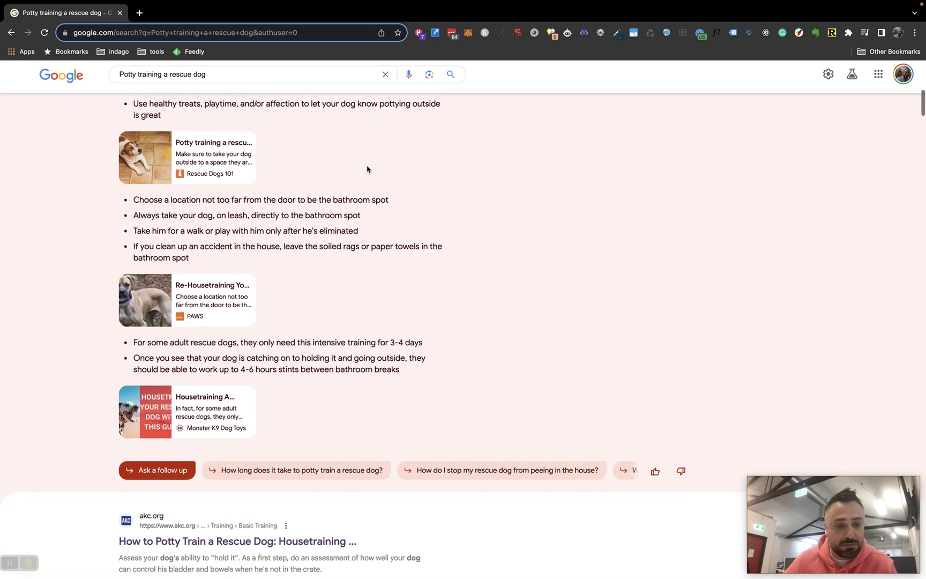
scroll(up, 3)
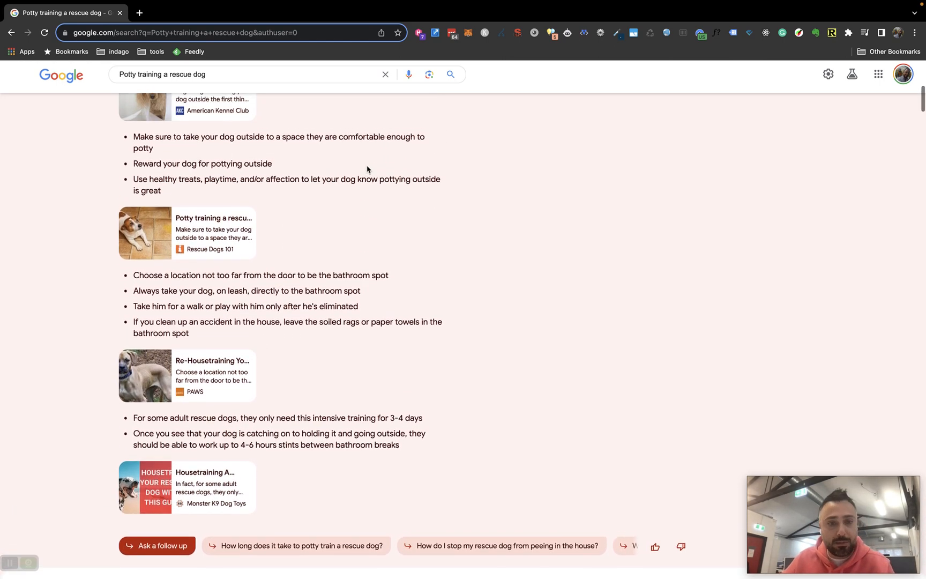
scroll(up, 3)
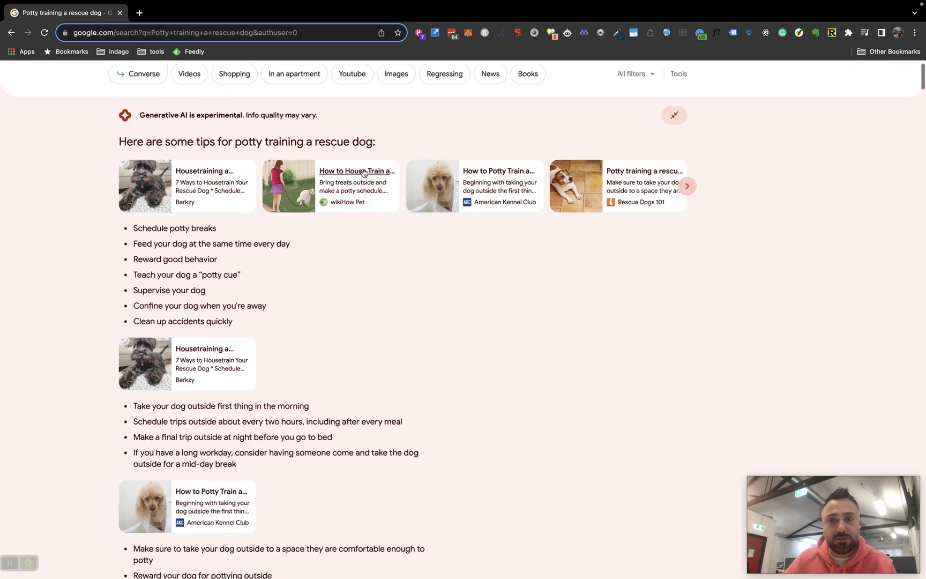
scroll(down, 3)
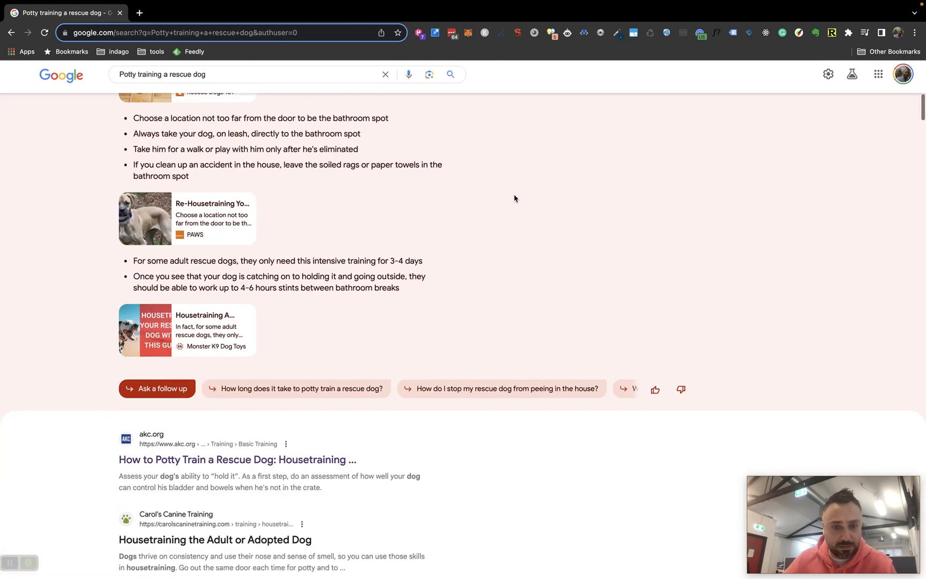
scroll(up, 3)
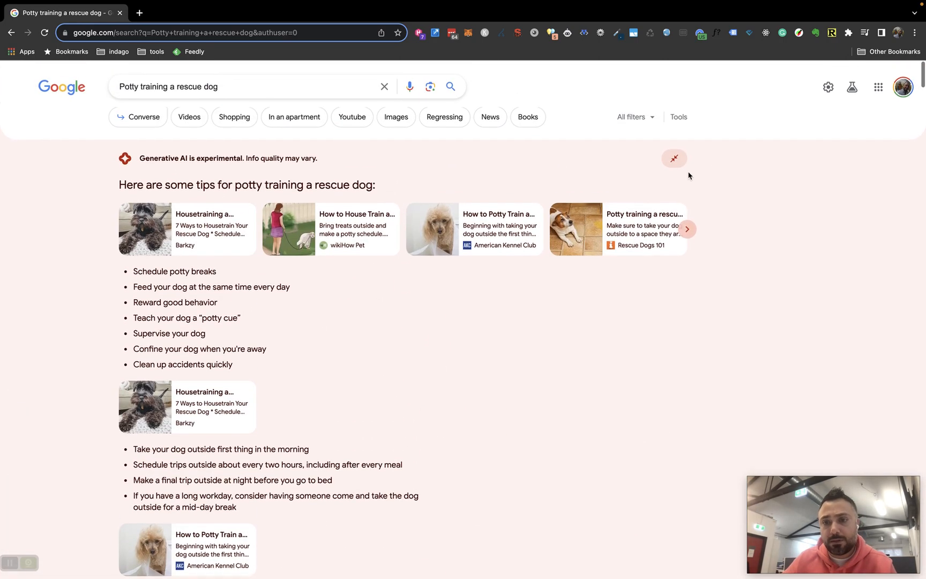
click(687, 229)
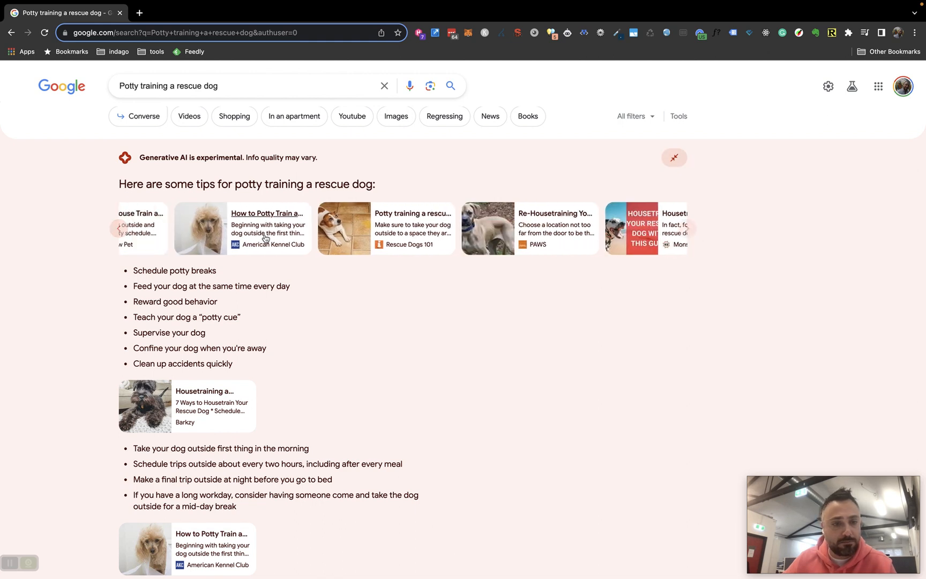
click(673, 157)
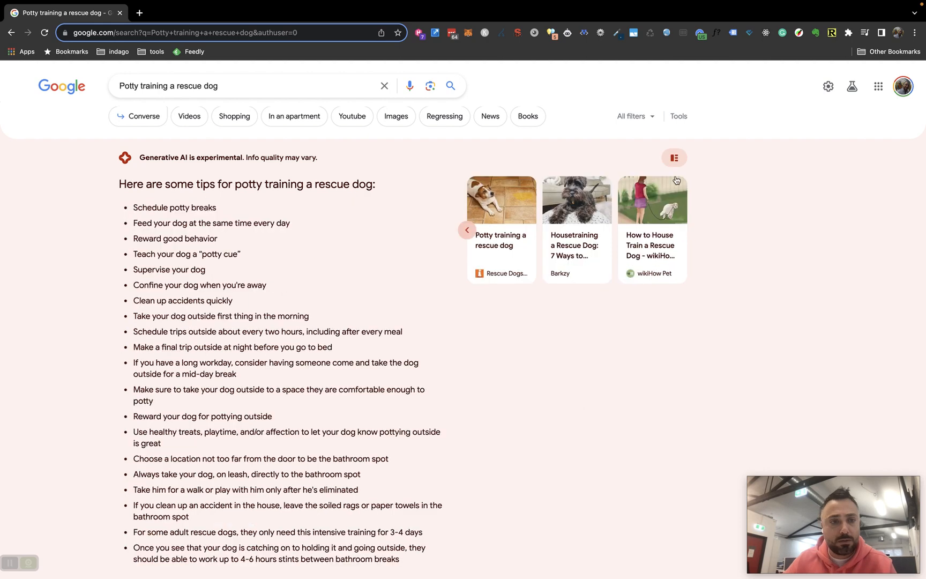
scroll(down, 3)
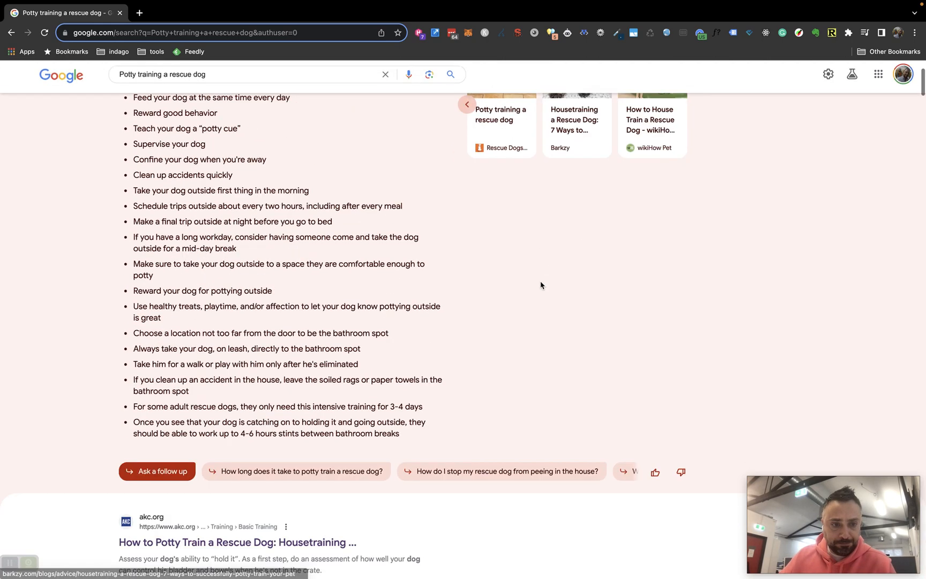
scroll(down, 3)
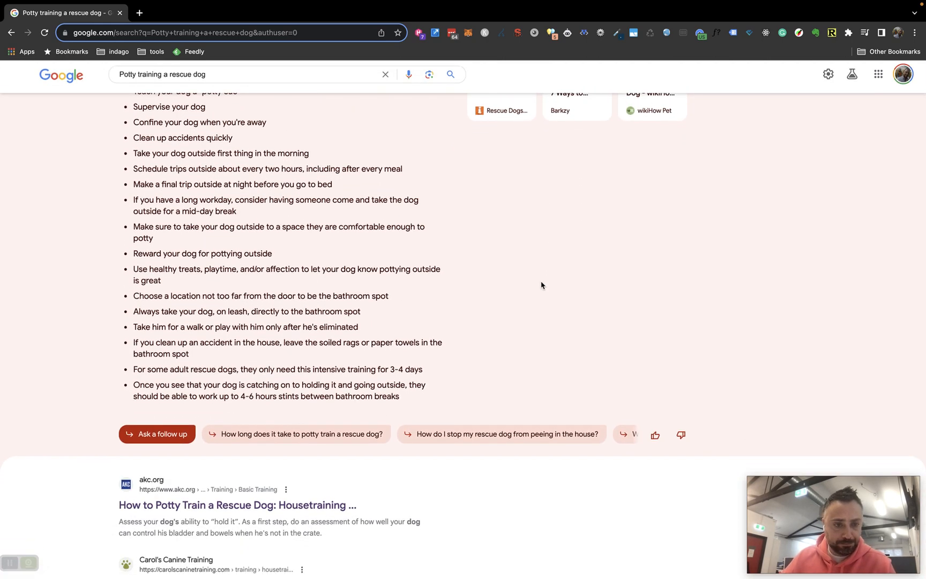
scroll(up, 3)
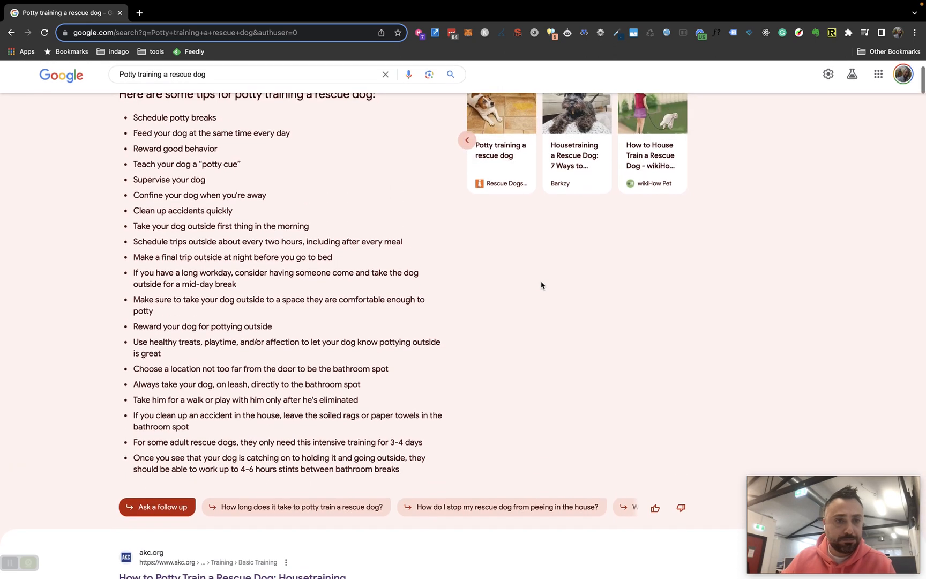
scroll(up, 3)
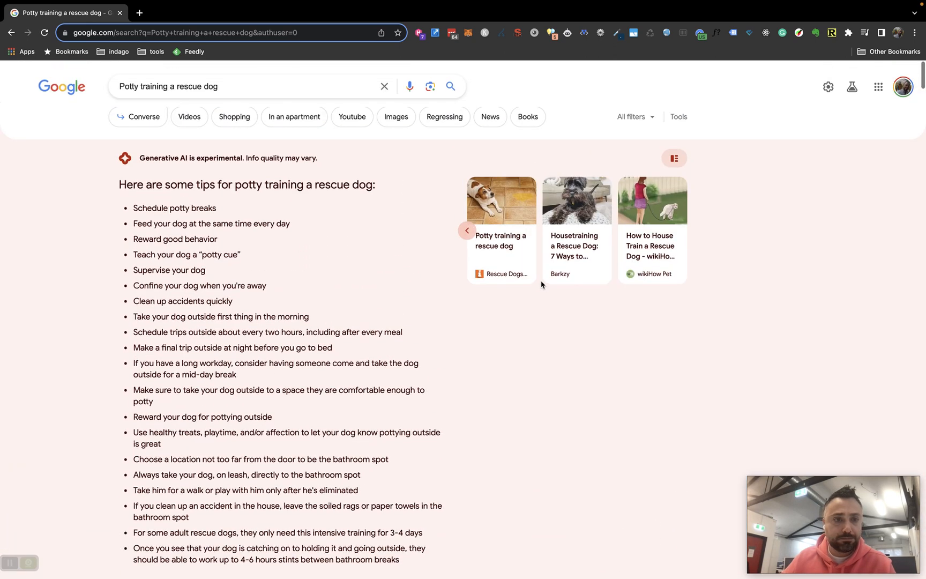
scroll(down, 3)
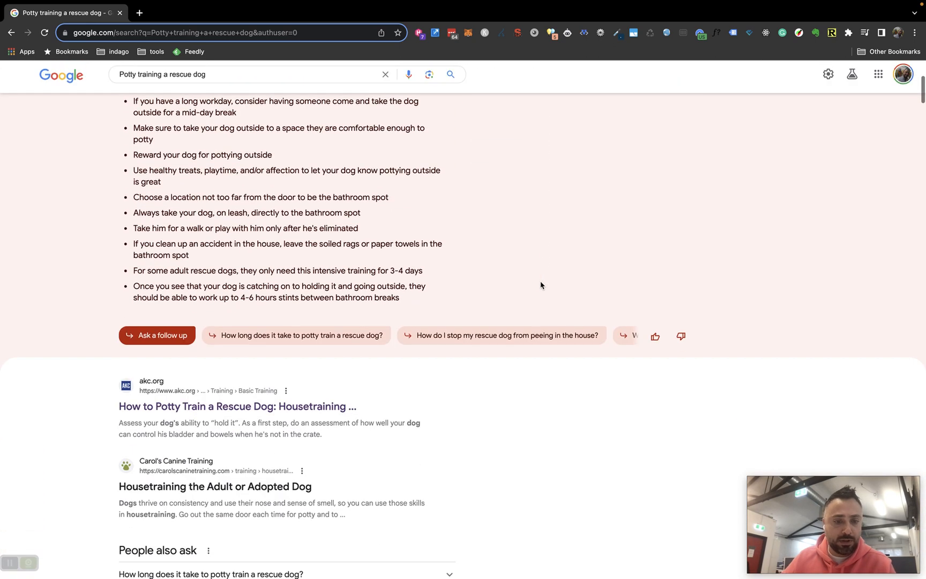
scroll(down, 3)
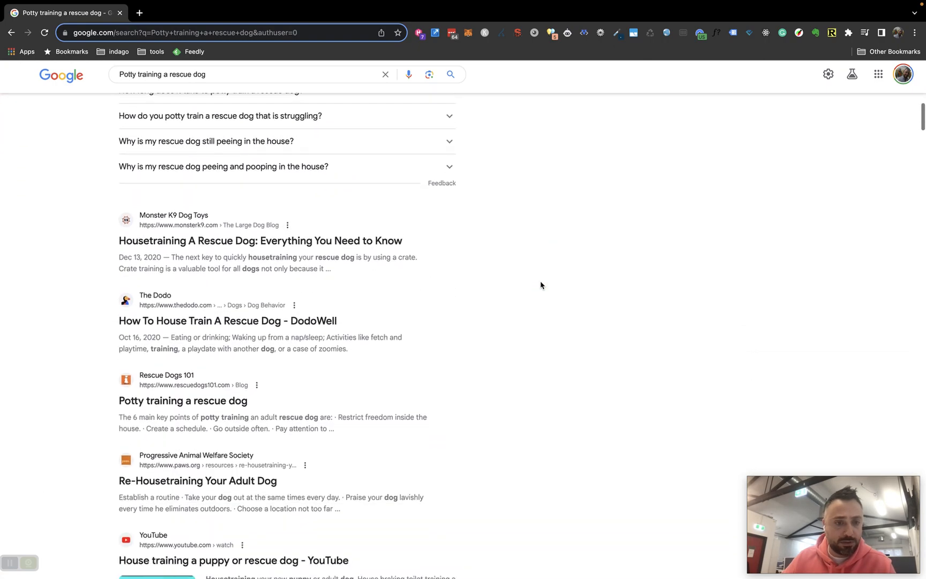
scroll(down, 3)
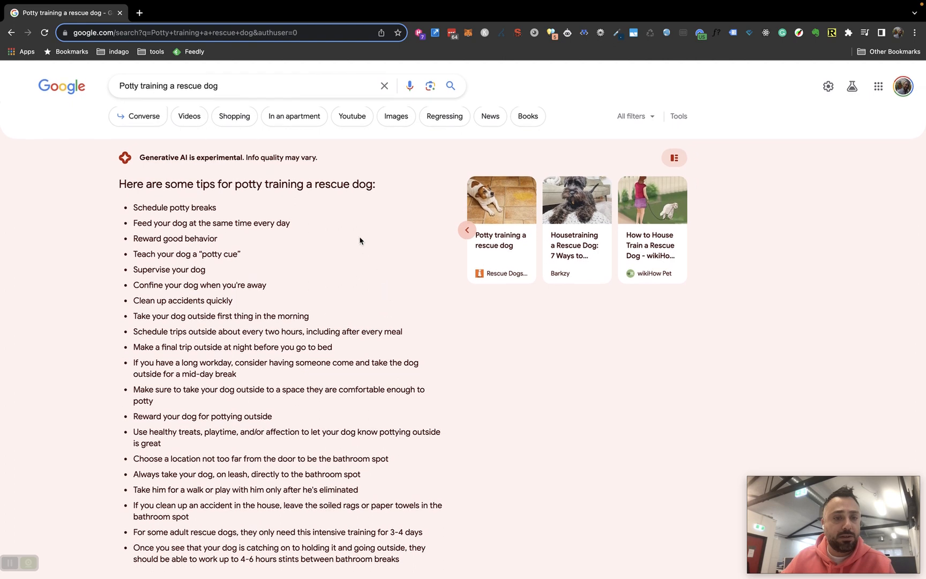
scroll(down, 3)
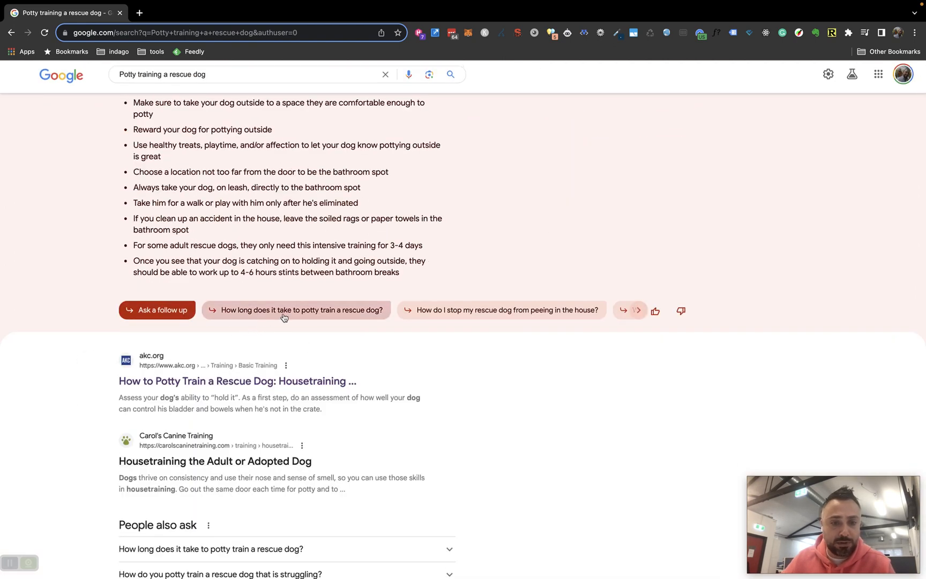
Ask the follow-up 'How long does it take to potty train a rescue dog?' and page its source carousel
click(296, 310)
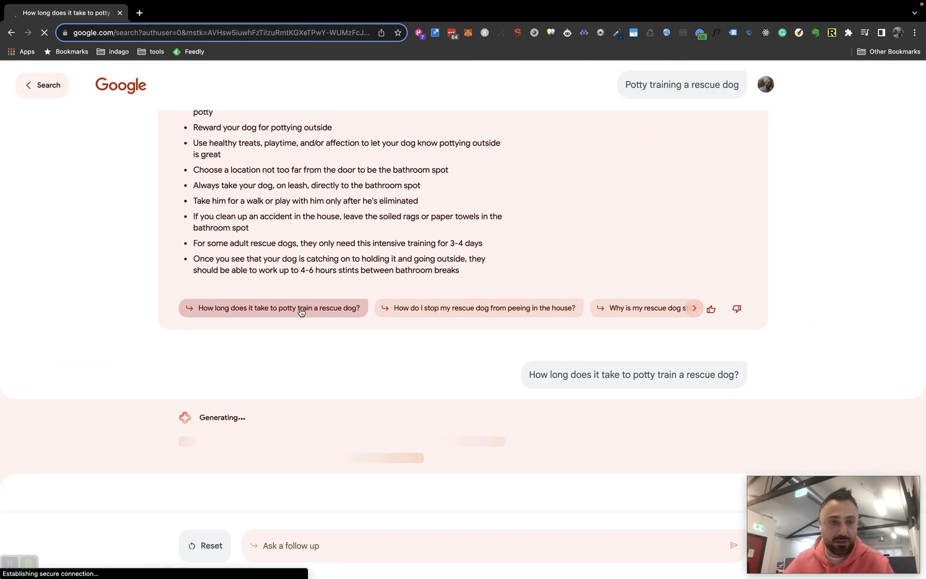
click(273, 307)
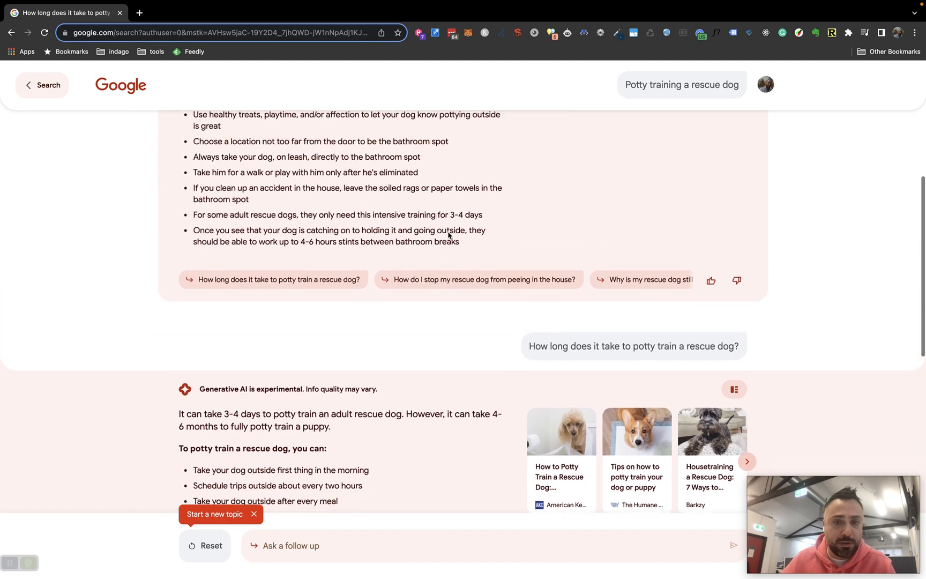
scroll(up, 3)
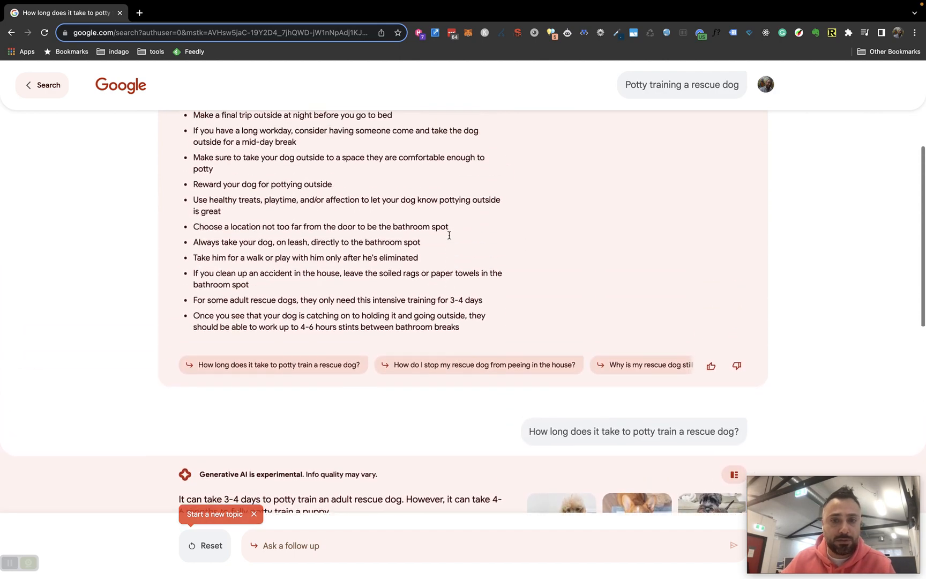
scroll(down, 3)
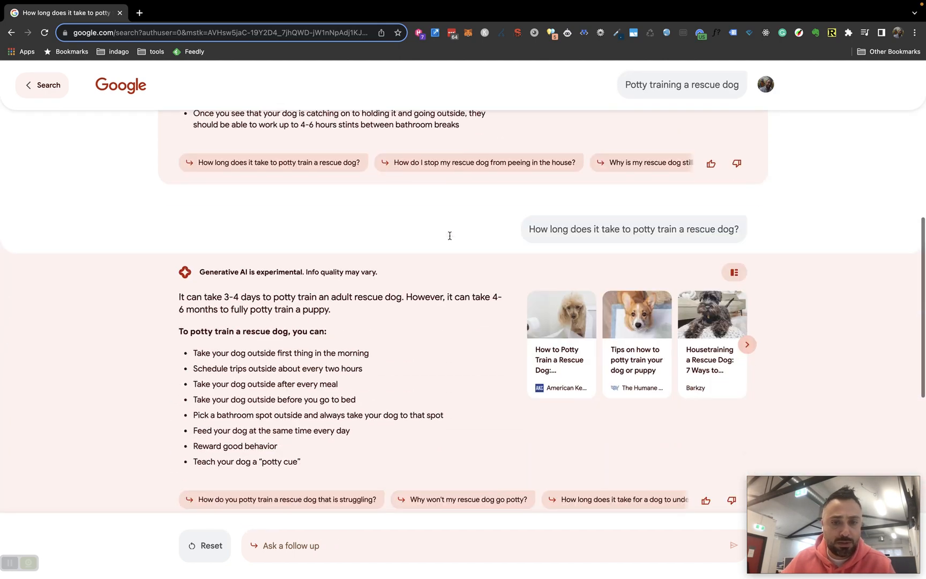
scroll(down, 3)
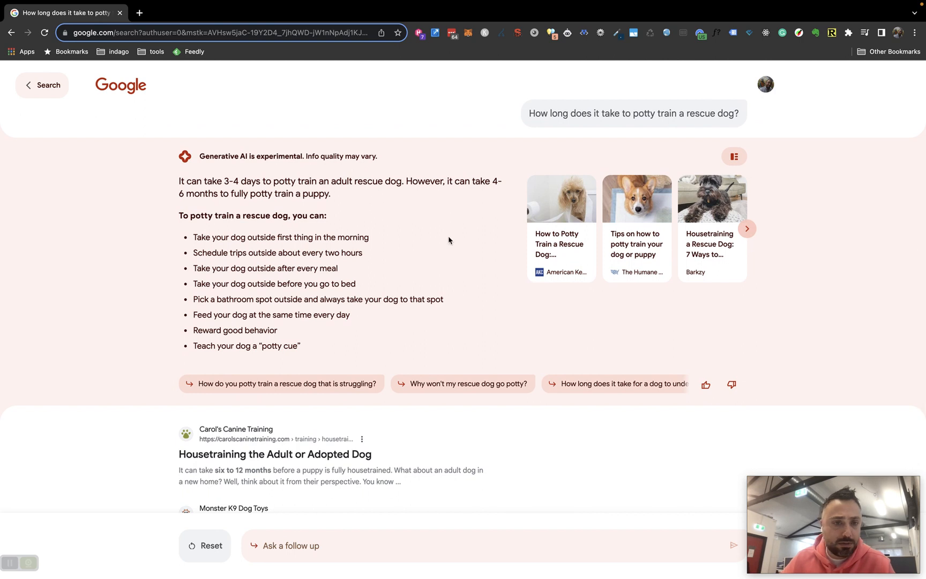
scroll(down, 3)
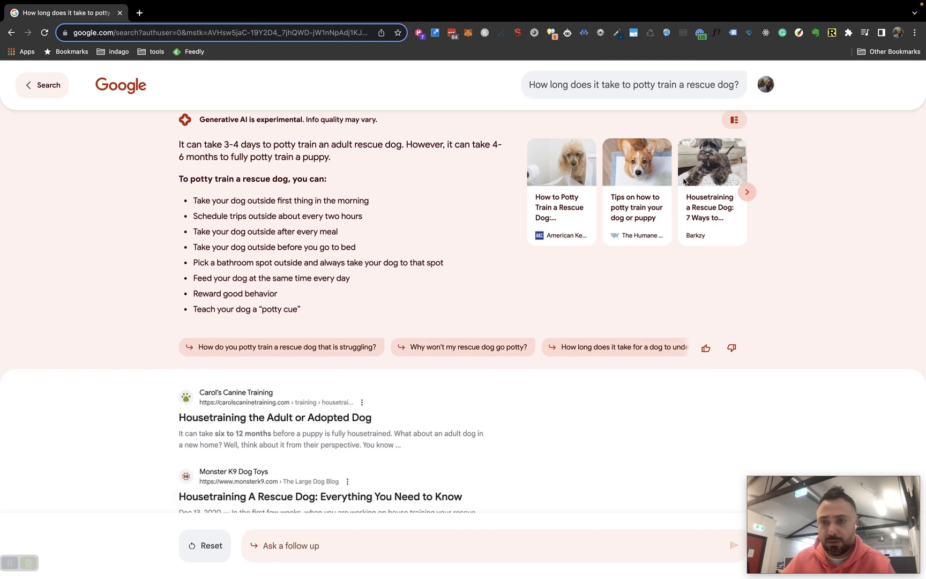
click(746, 192)
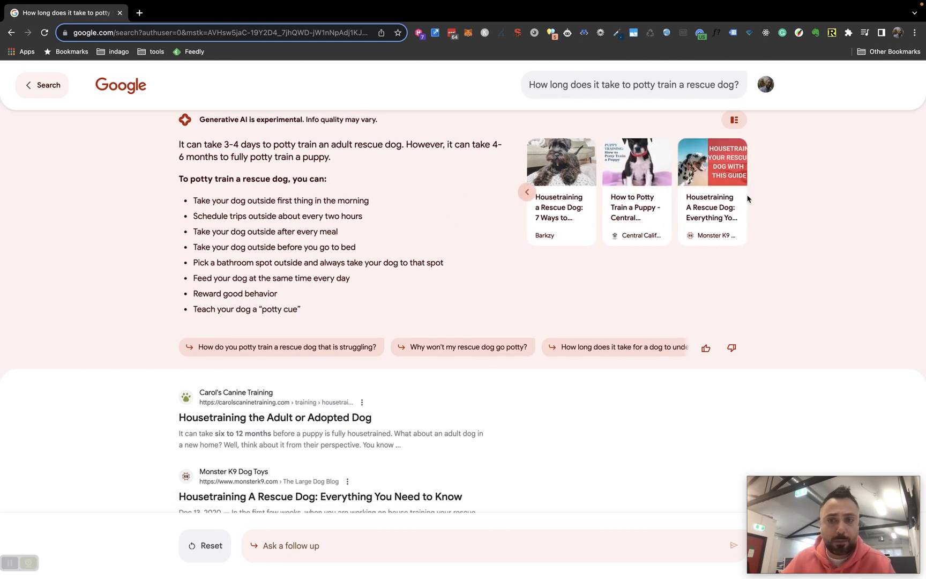
Review the 3–4 days answer and its sources, then head back toward the original results page
scroll(down, 3)
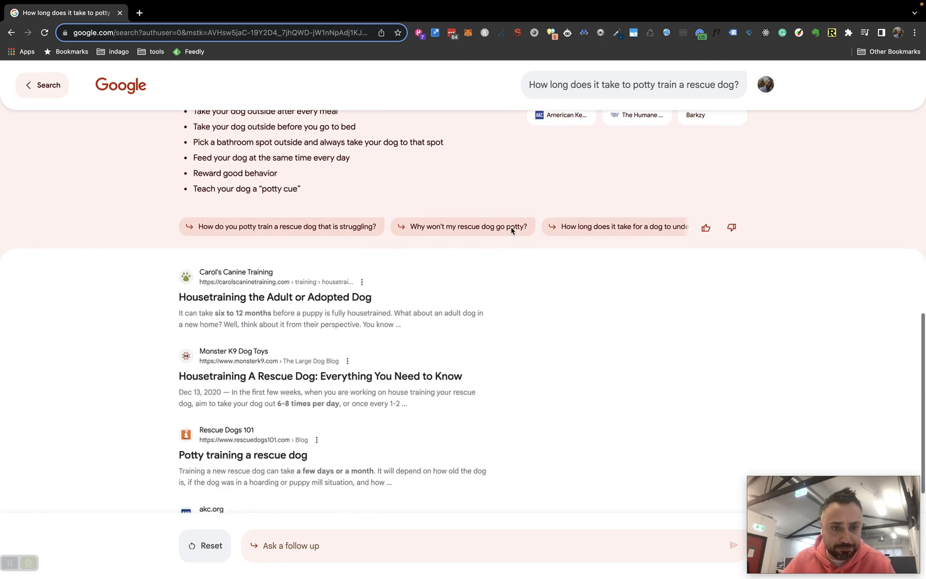
scroll(down, 3)
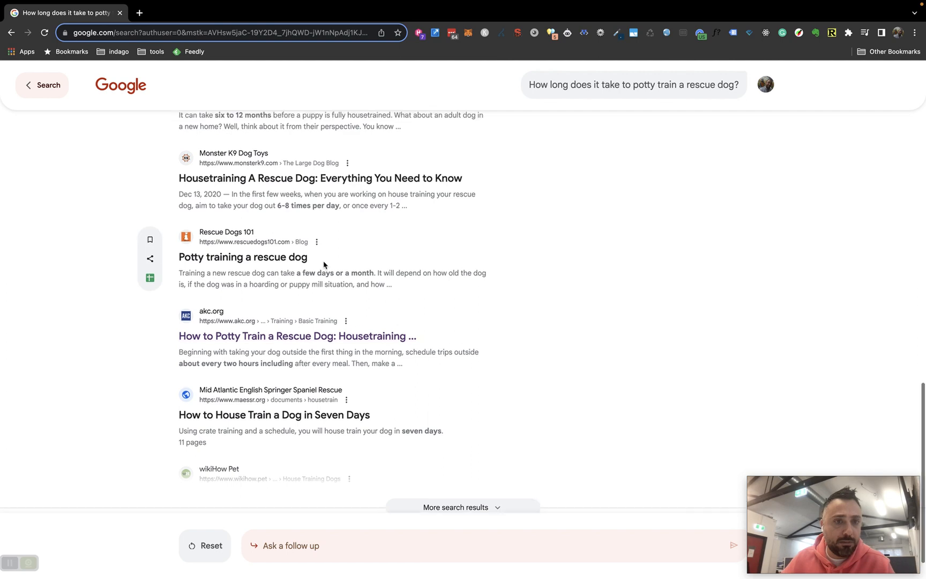
scroll(up, 3)
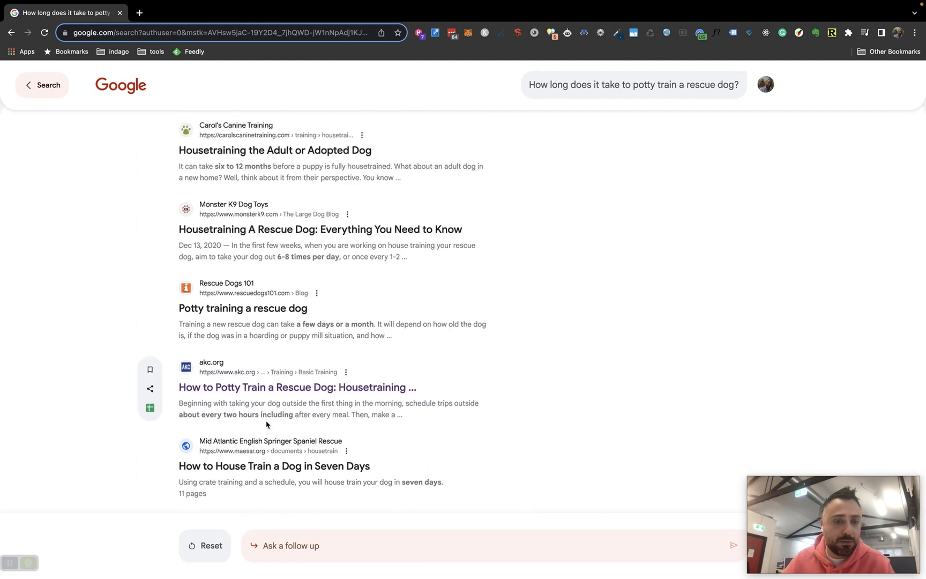
click(243, 307)
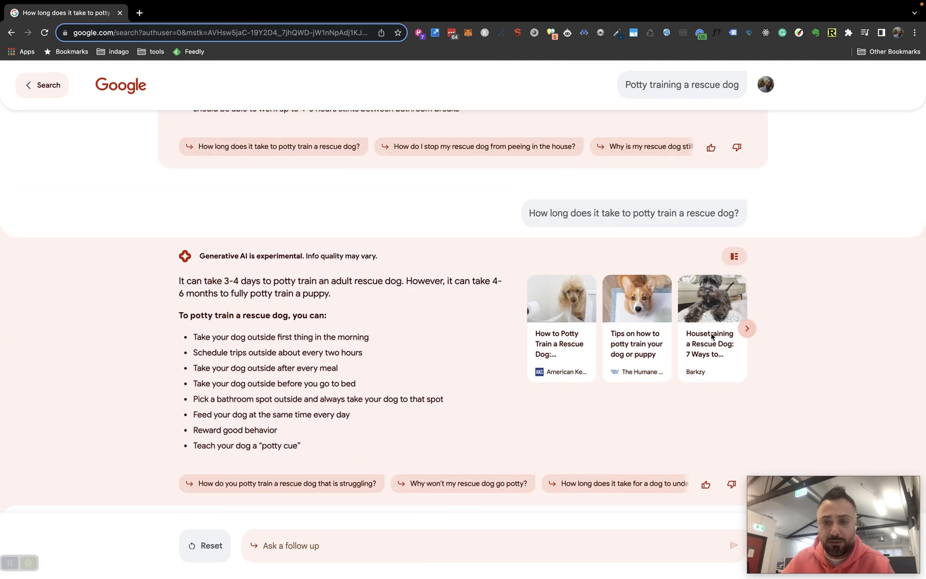
mouse_move(675, 329)
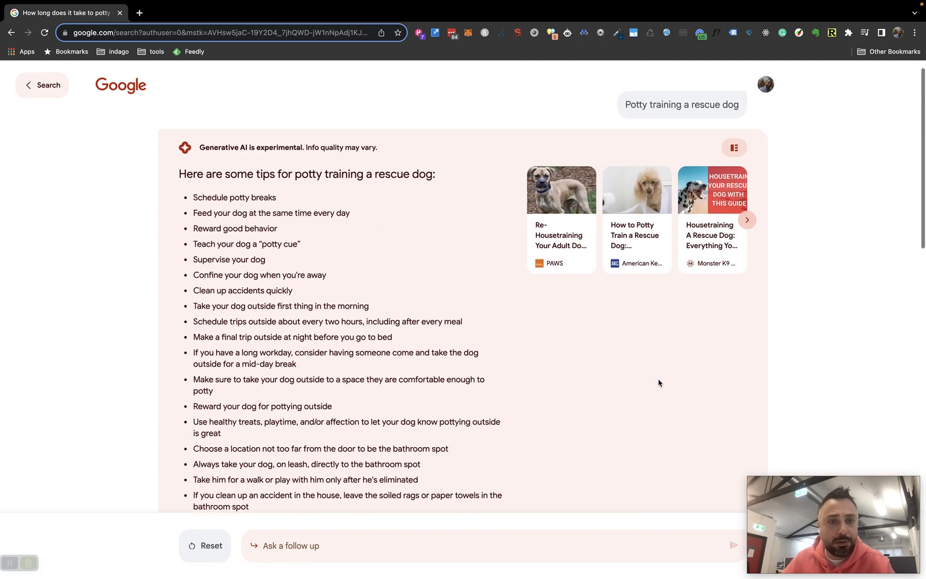
click(277, 387)
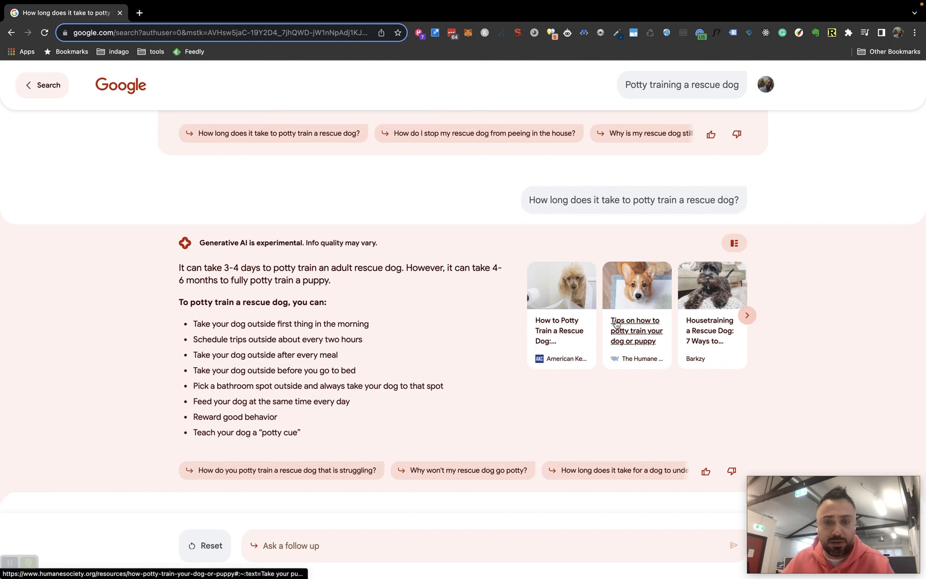
mouse_move(621, 328)
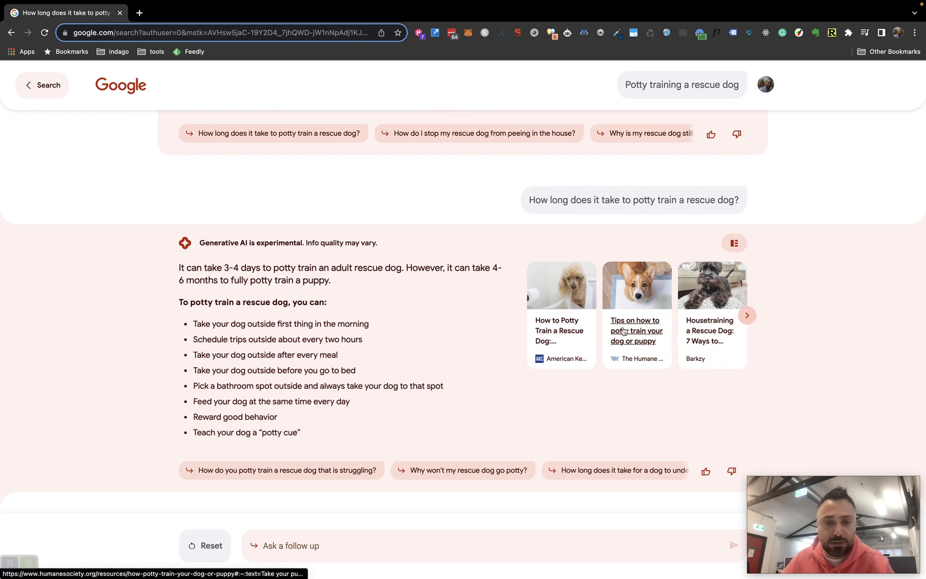
mouse_move(657, 314)
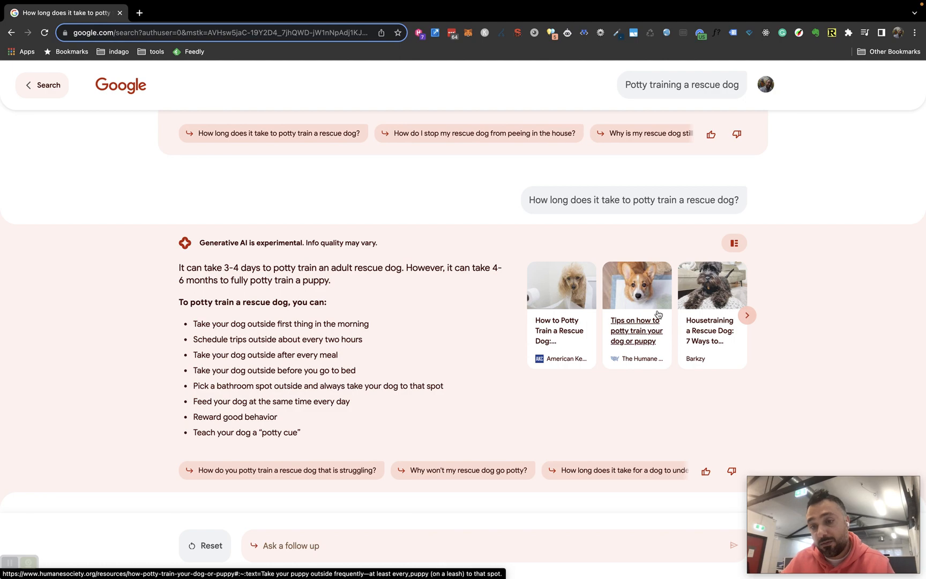
scroll(down, 3)
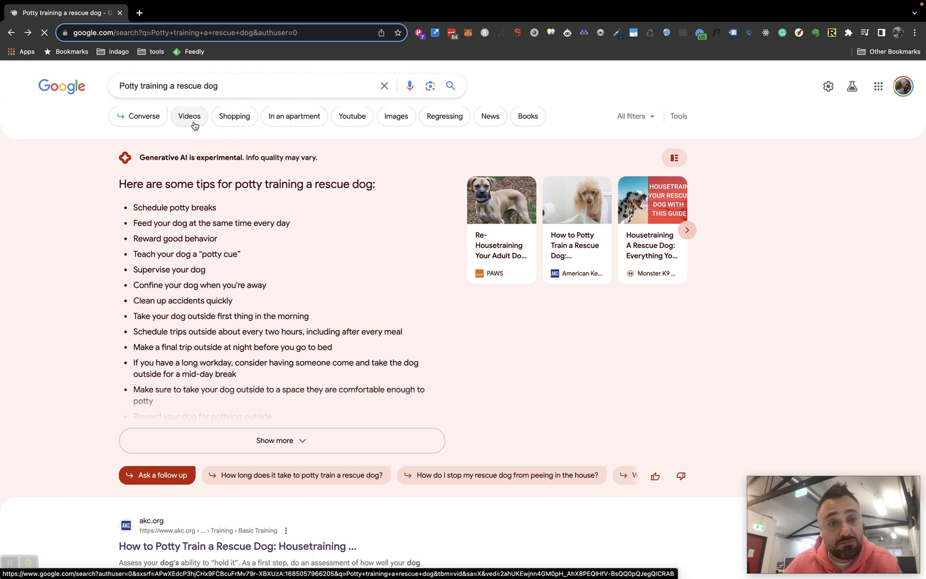
Filter the potty-training results to Videos, browse them, and return to All results with the AI tips
click(188, 116)
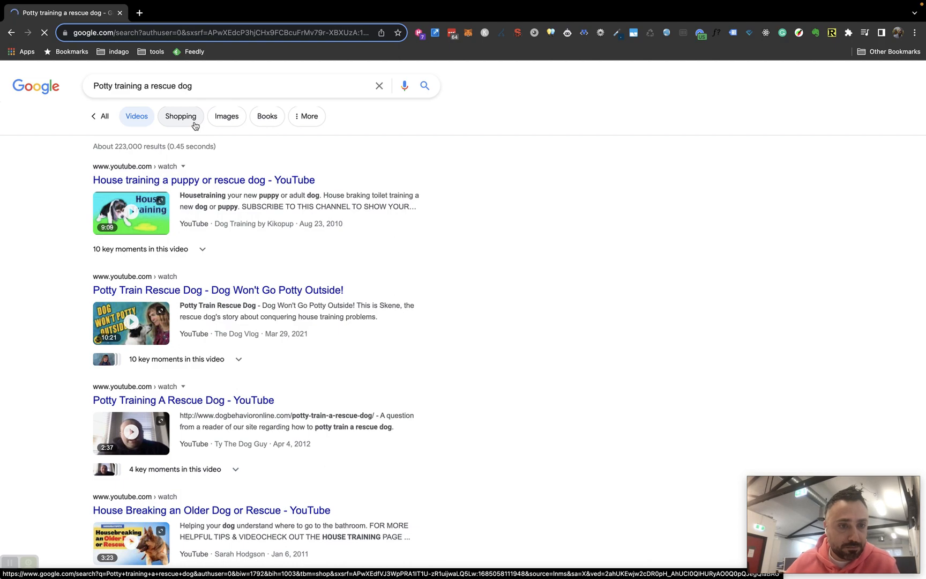
scroll(down, 3)
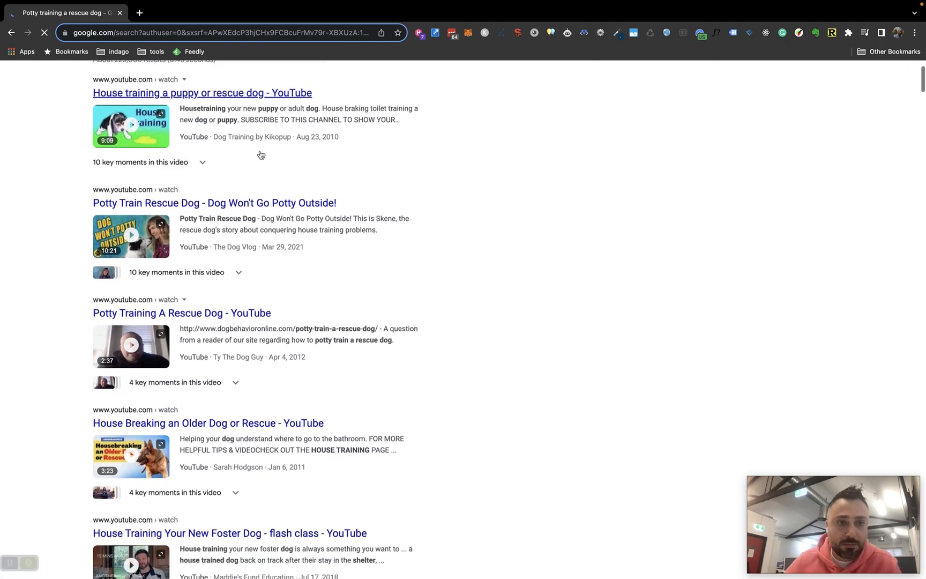
scroll(up, 3)
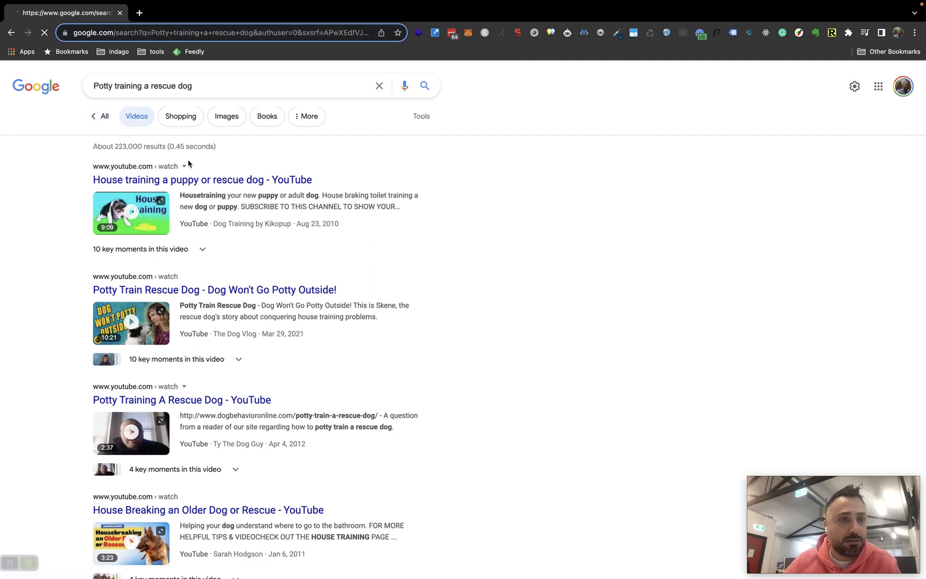
click(105, 116)
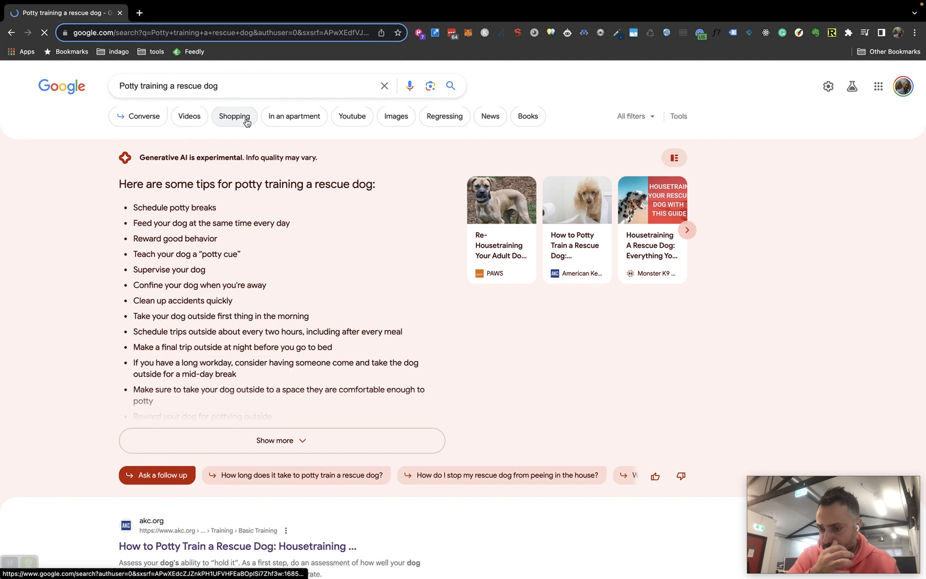
Browse the Shopping listings for potty training a rescue dog, then return to All results
click(234, 116)
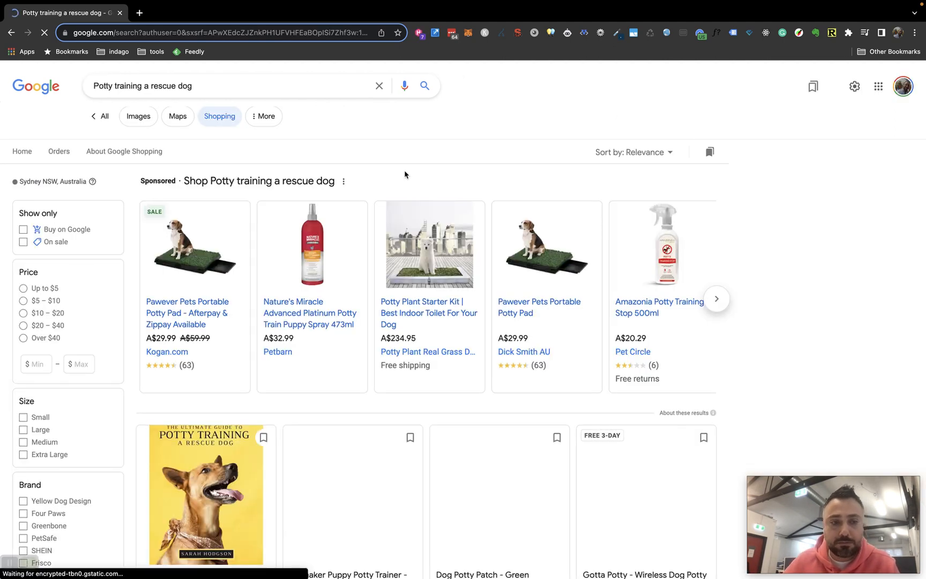
scroll(down, 3)
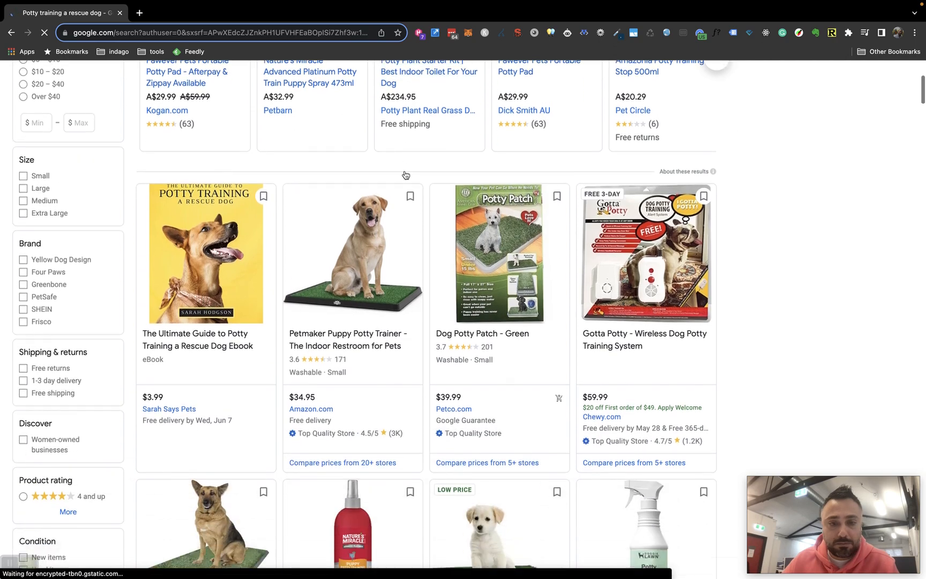
scroll(down, 3)
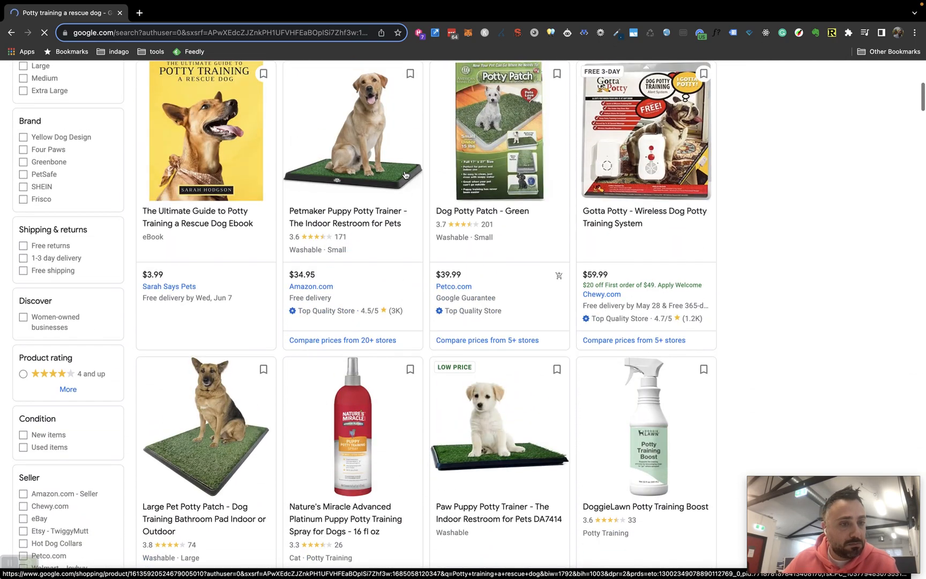
scroll(up, 3)
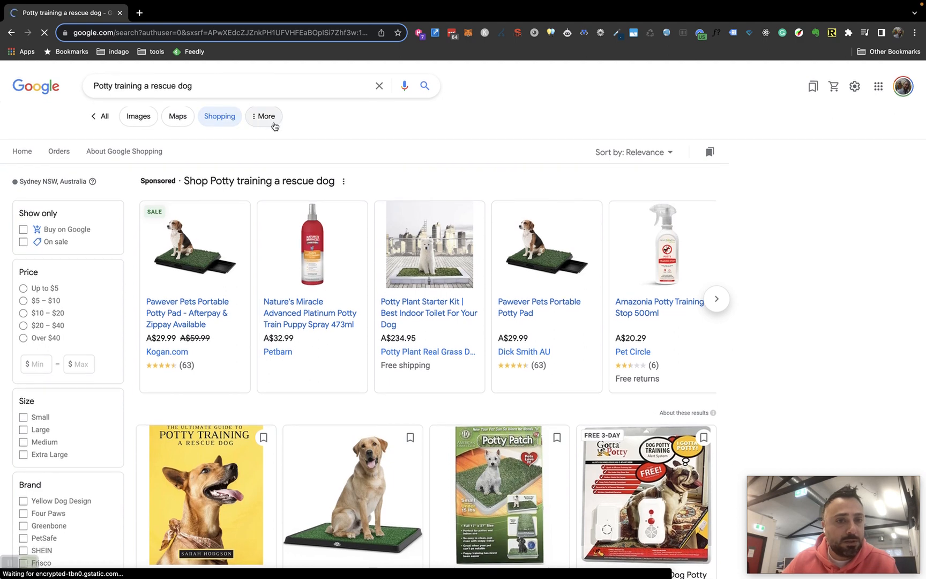
click(264, 116)
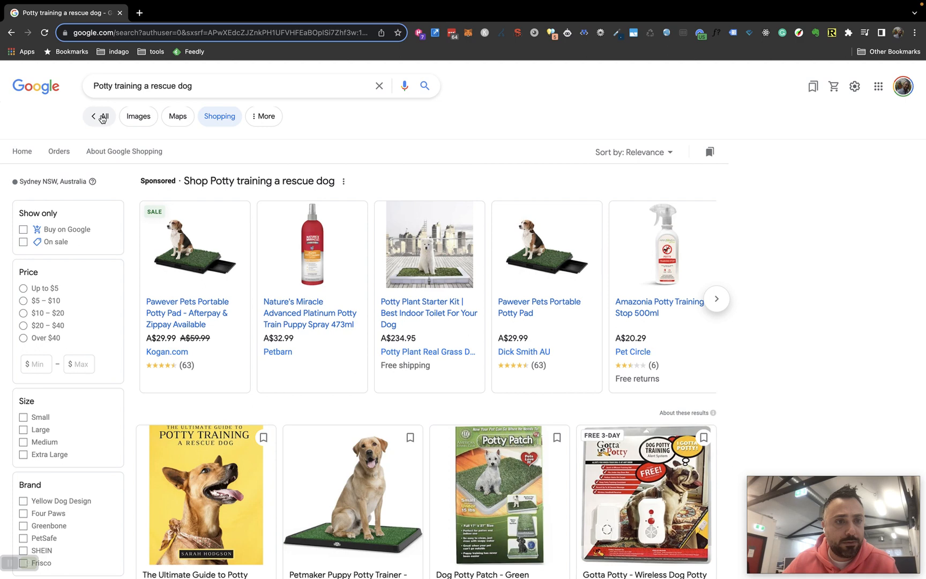
click(104, 116)
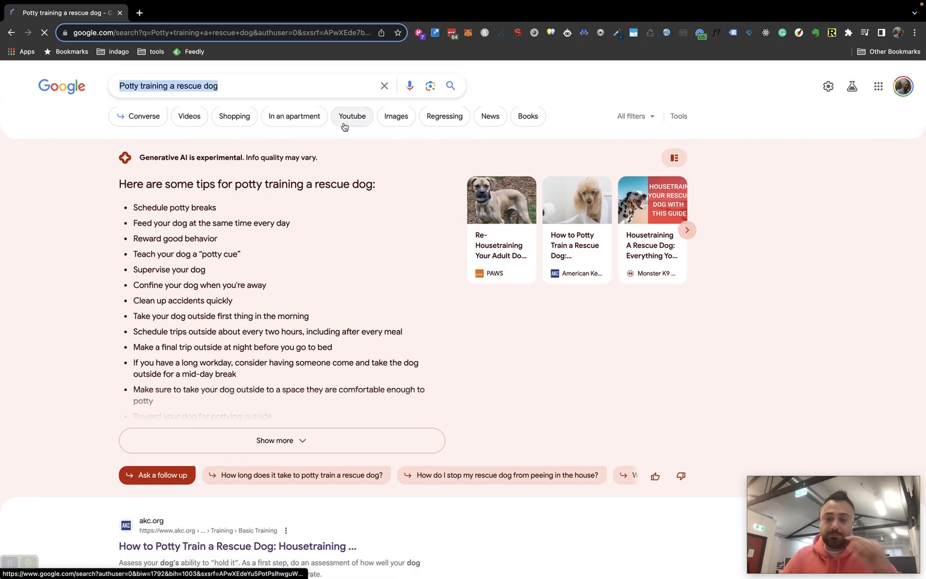
Run the 'best suv buy 2023' suggestion and show the full AI list of nine recommended SUVs
click(248, 85)
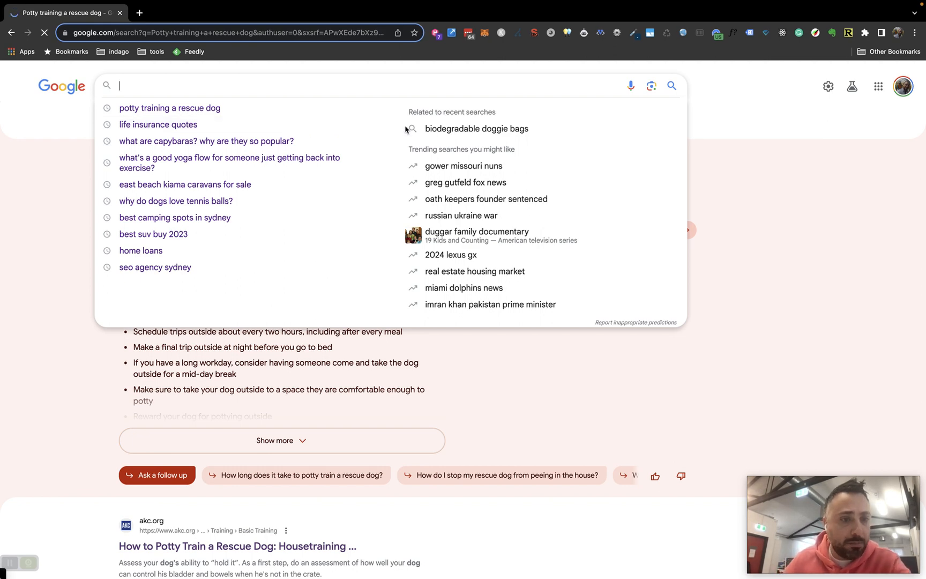
click(154, 234)
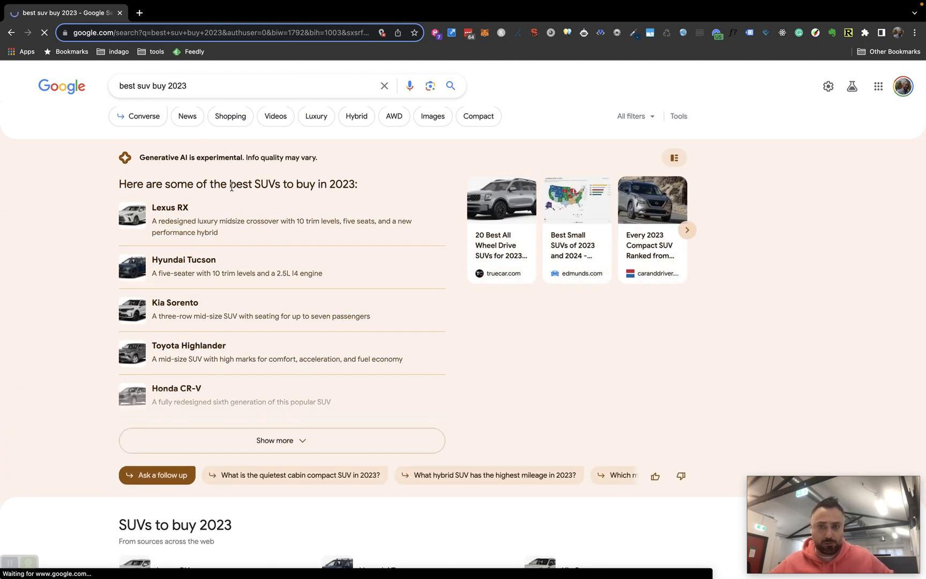
mouse_move(280, 477)
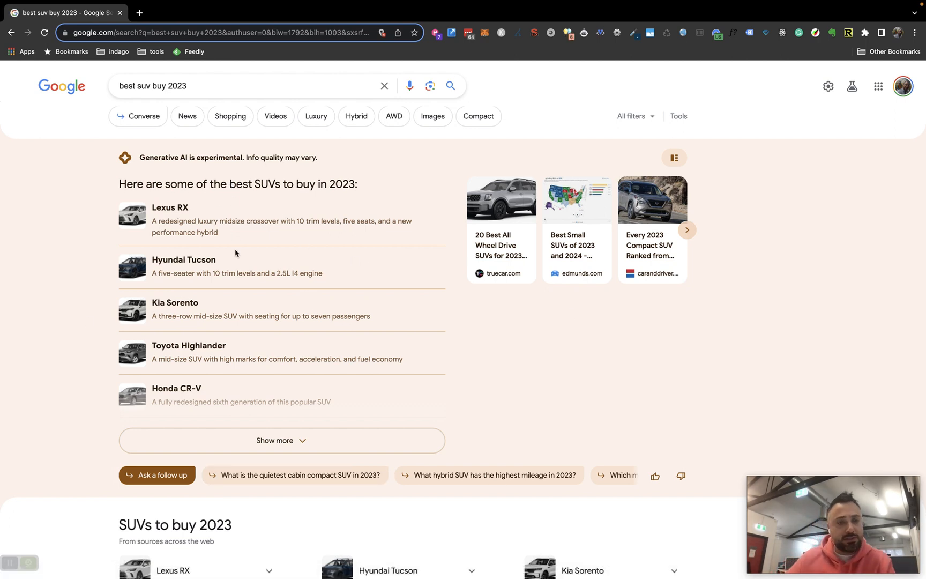
mouse_move(180, 347)
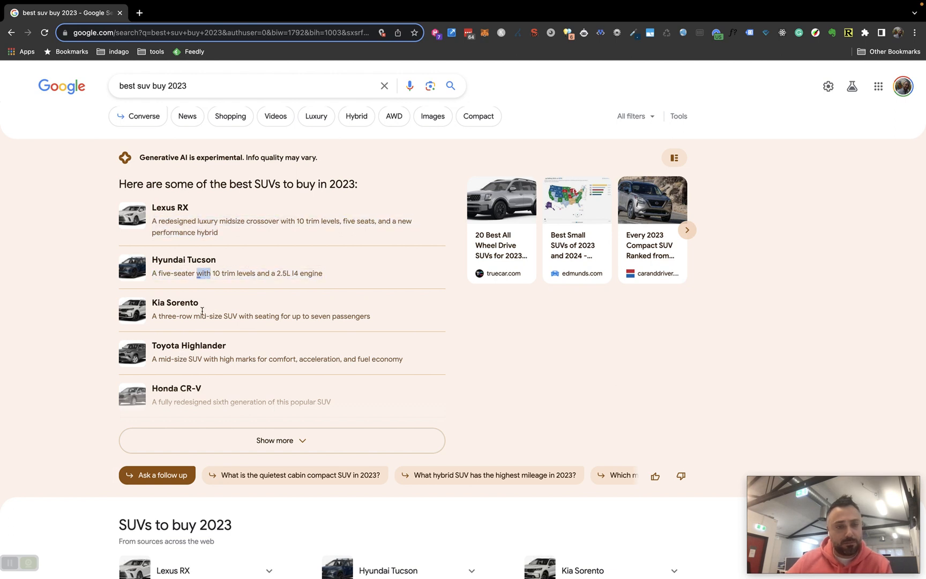
click(281, 440)
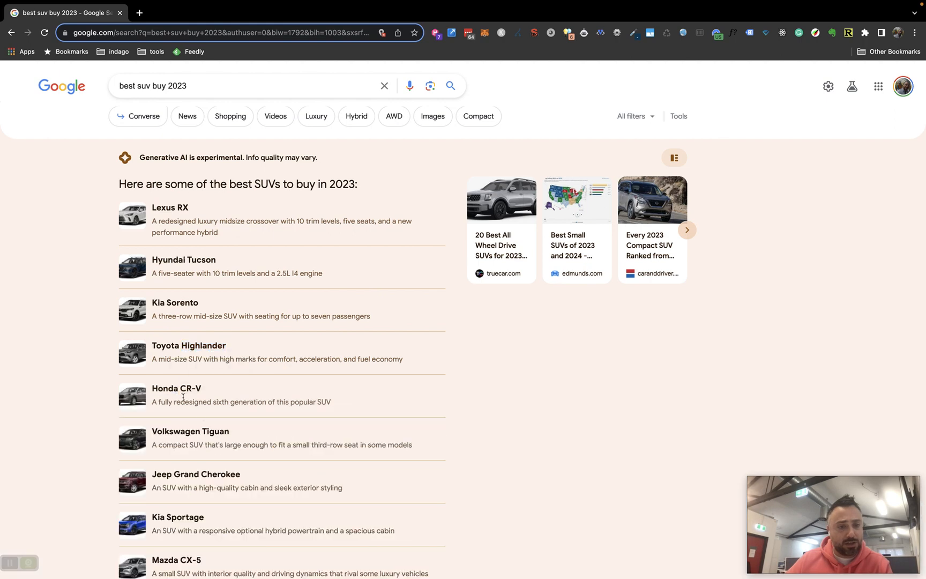
scroll(down, 3)
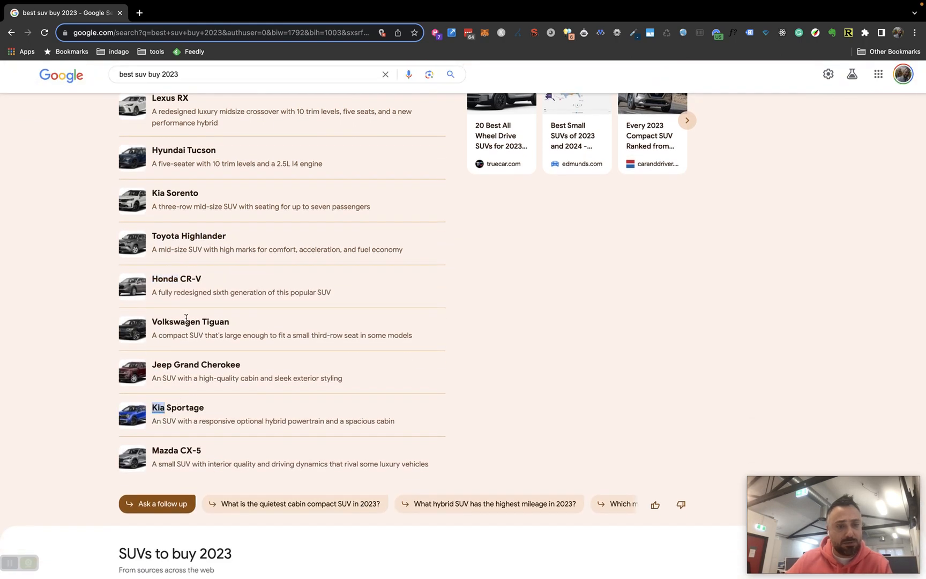
scroll(up, 3)
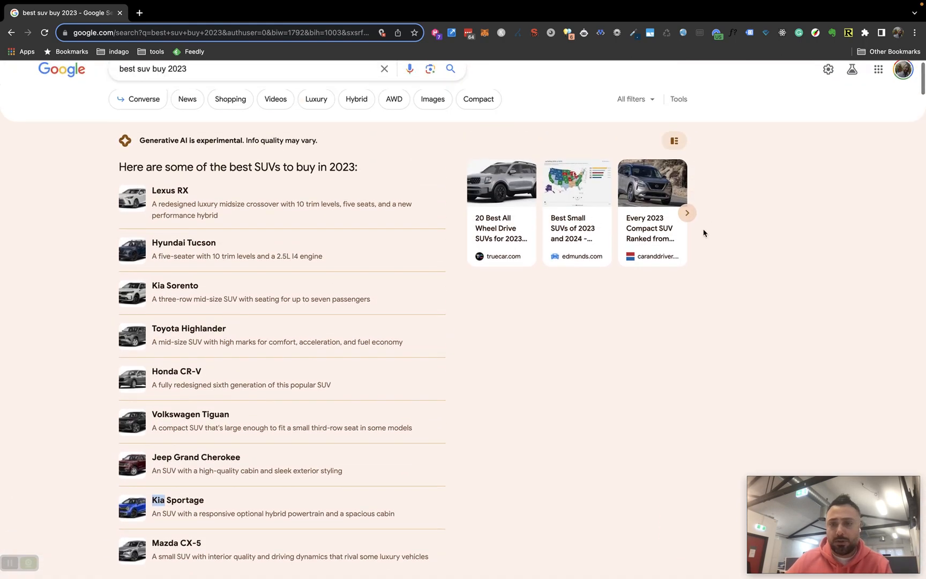
Advance the source articles and switch the AI answer to show sources beside each recommended SUV
click(687, 212)
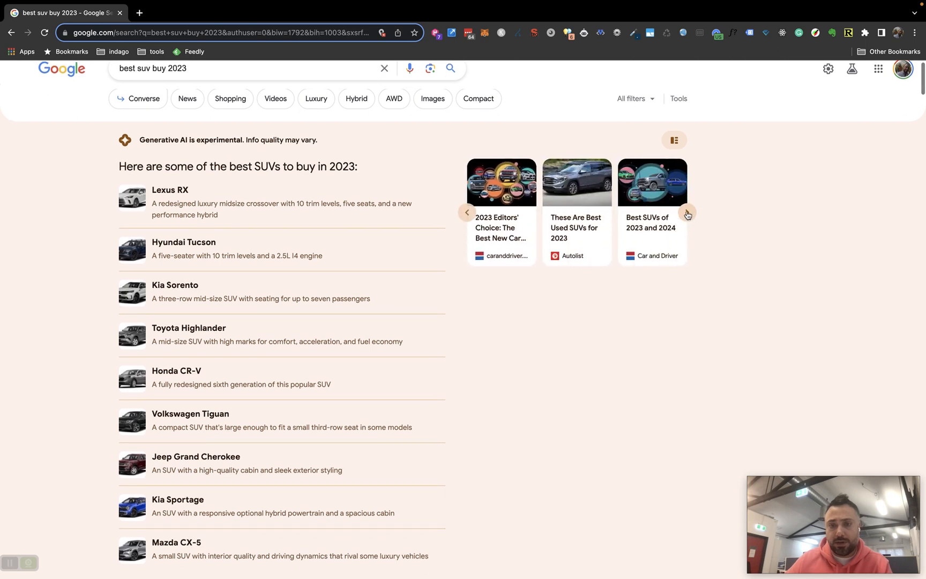
click(674, 141)
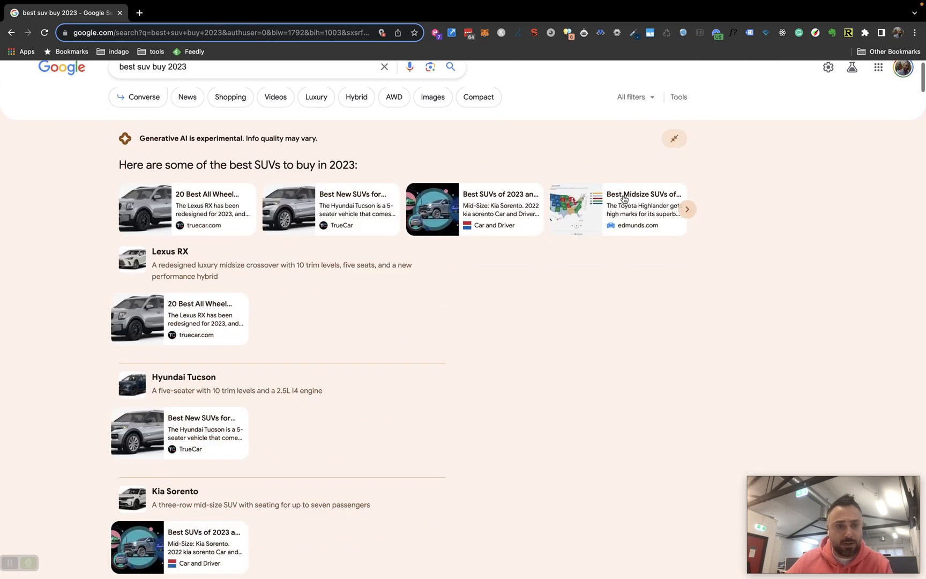
scroll(down, 3)
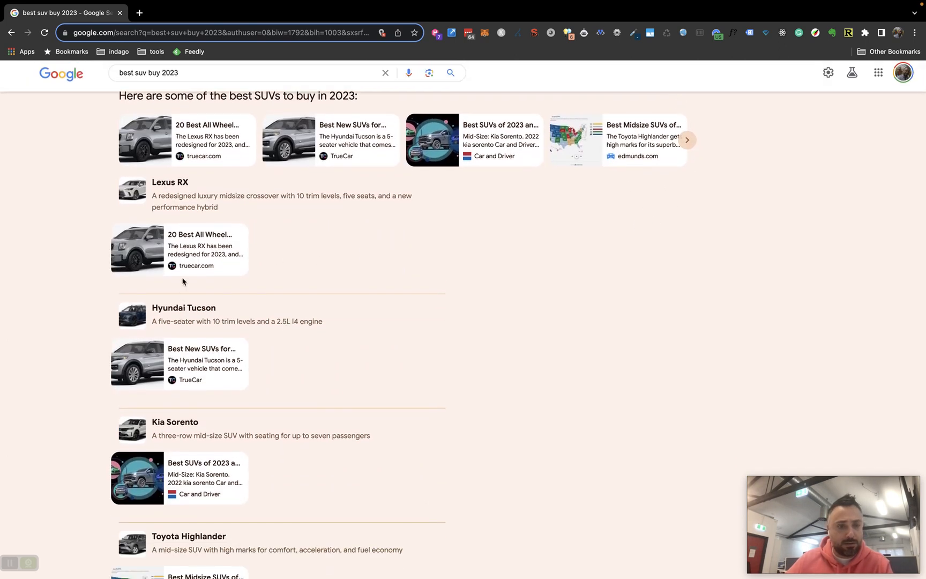
scroll(up, 3)
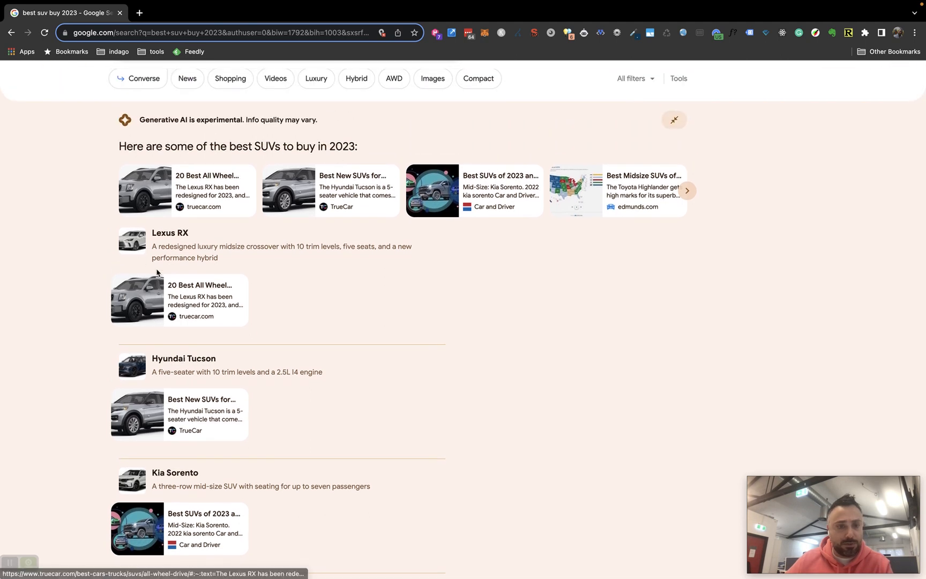
scroll(down, 3)
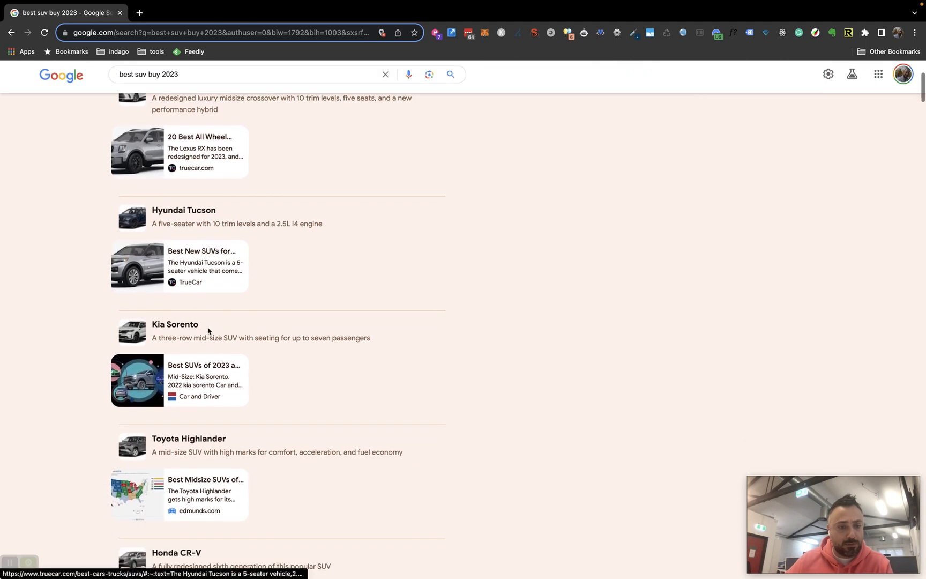
scroll(down, 3)
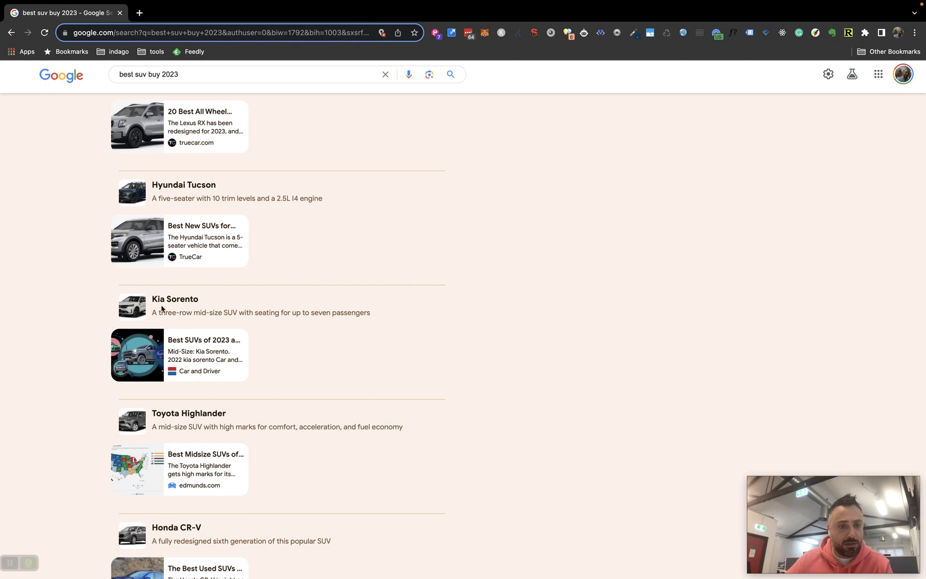
mouse_move(187, 380)
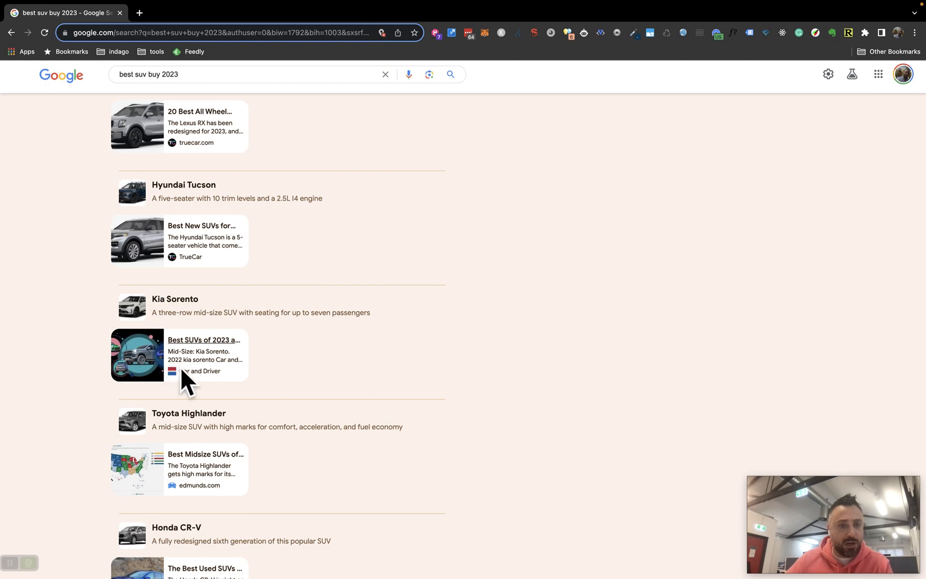
Read the SUV results down through the People also ask section
scroll(down, 3)
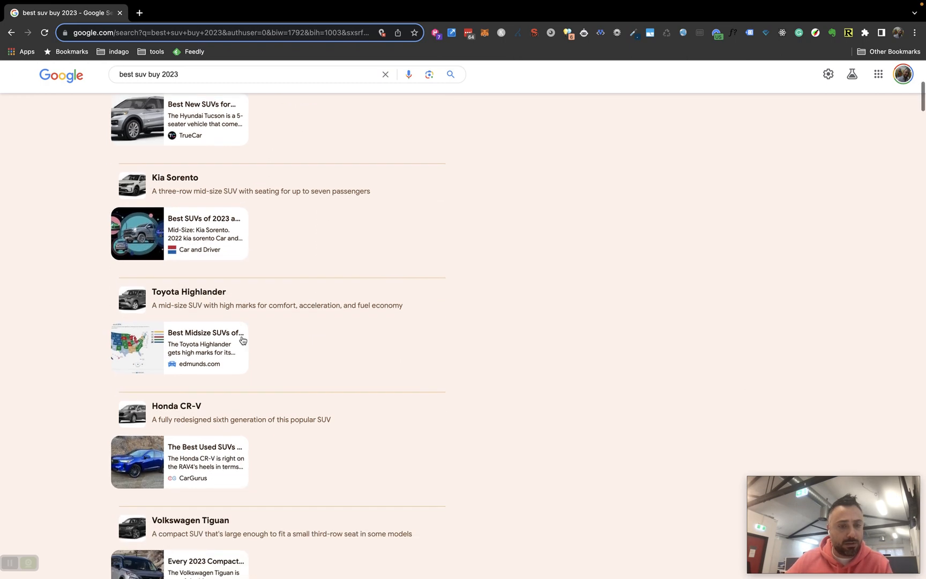
scroll(down, 3)
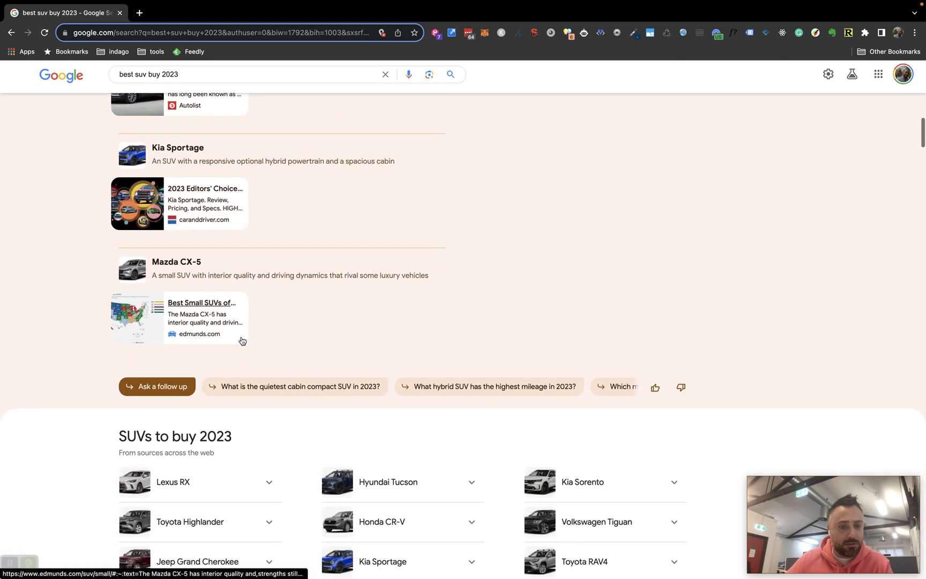
scroll(up, 3)
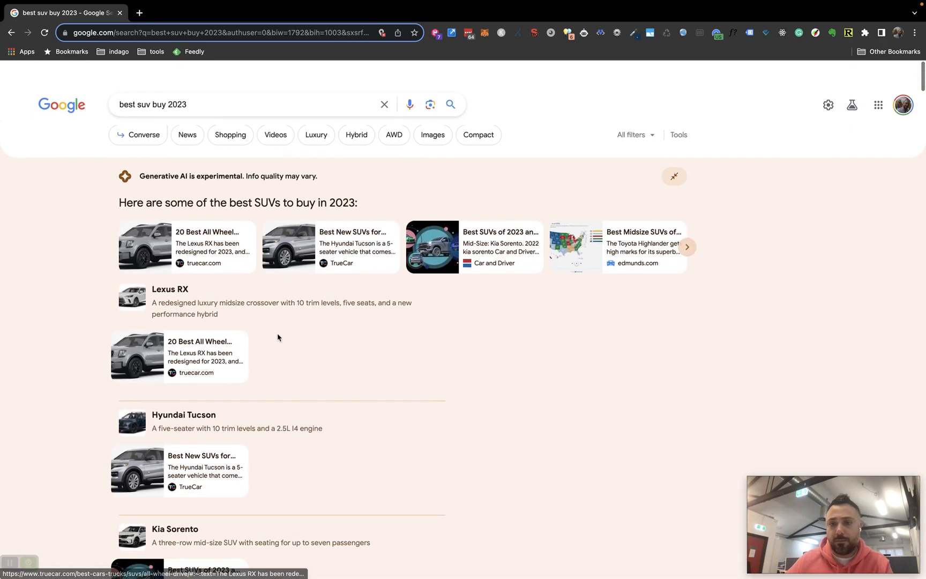
scroll(down, 3)
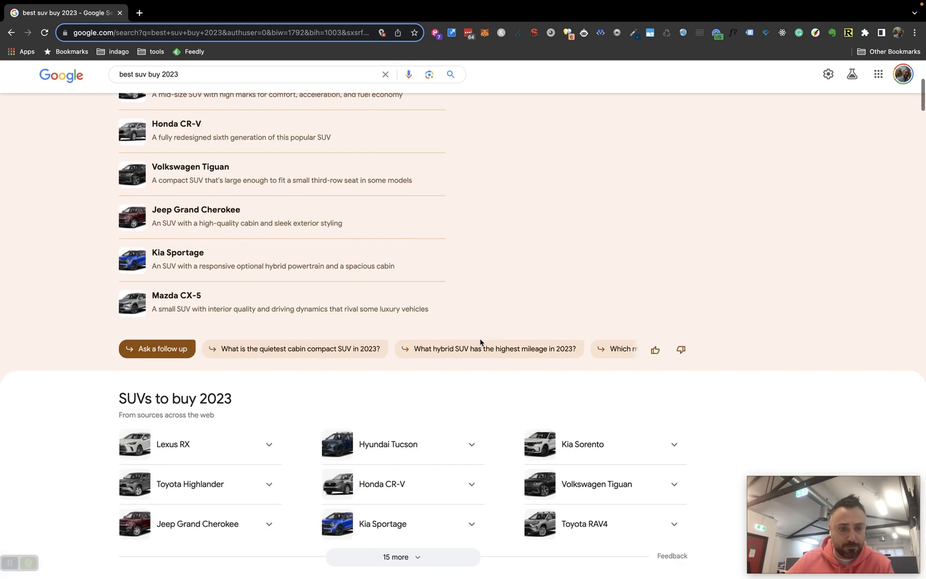
scroll(down, 3)
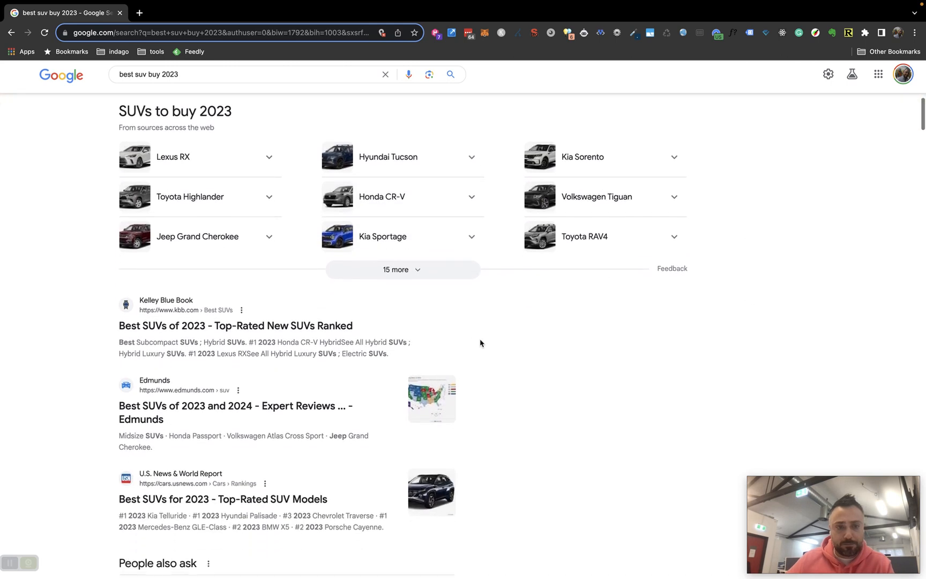
scroll(down, 3)
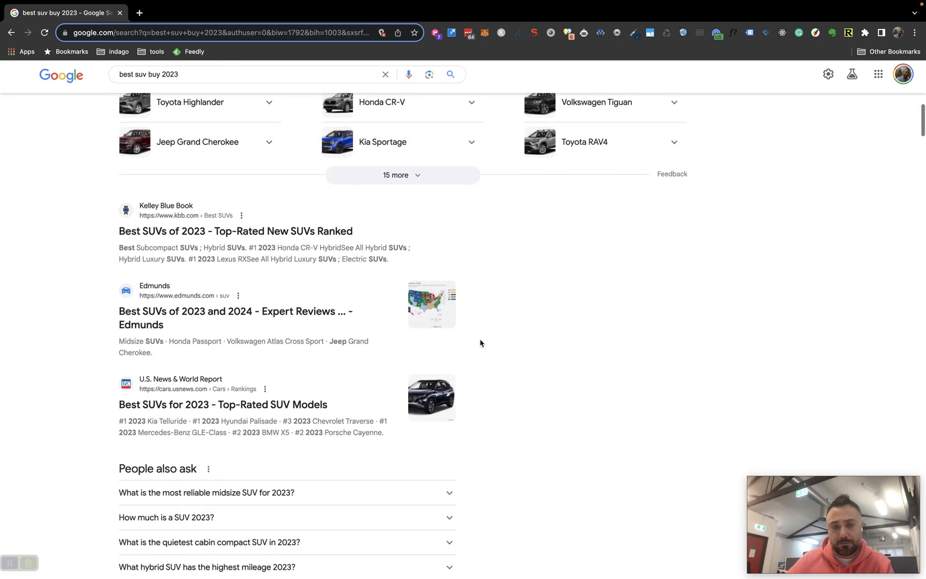
scroll(down, 3)
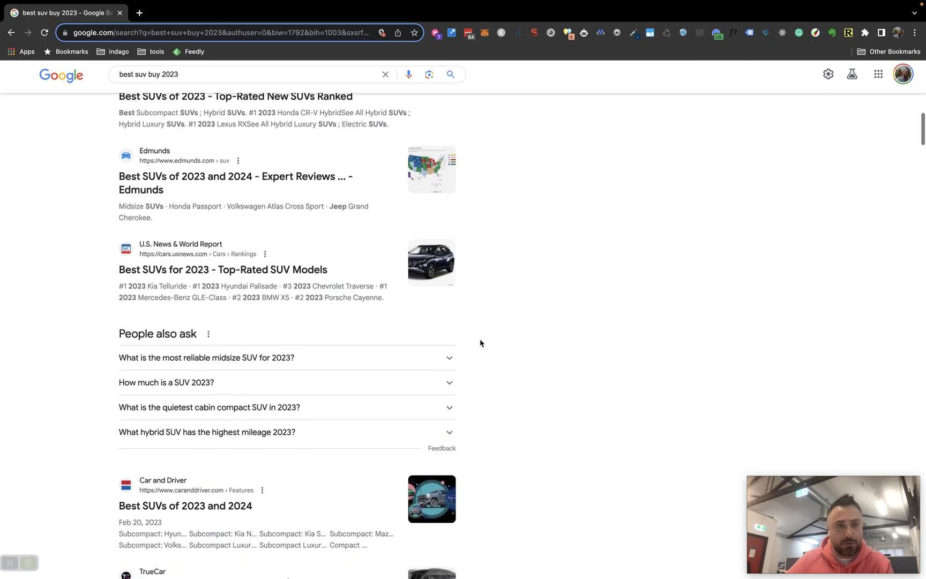
scroll(down, 3)
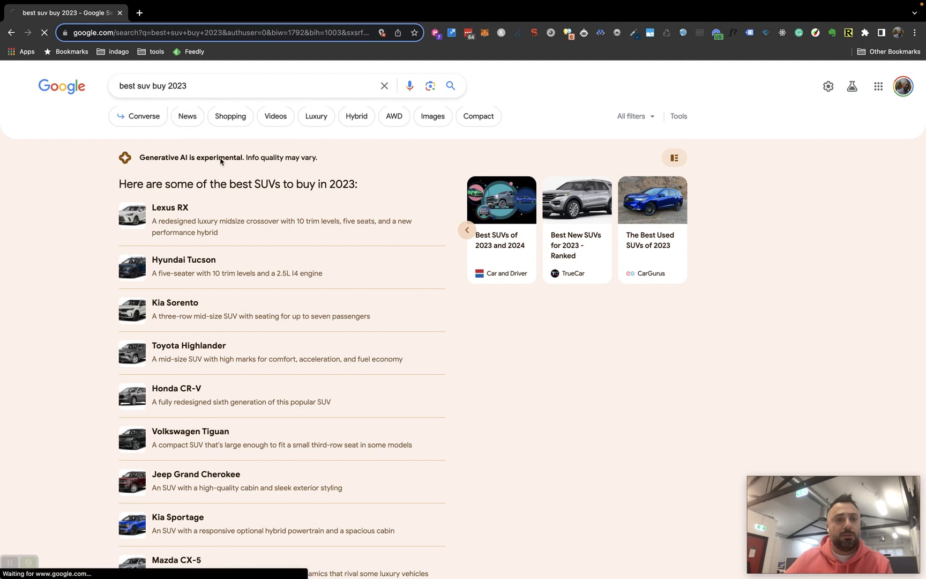
click(188, 116)
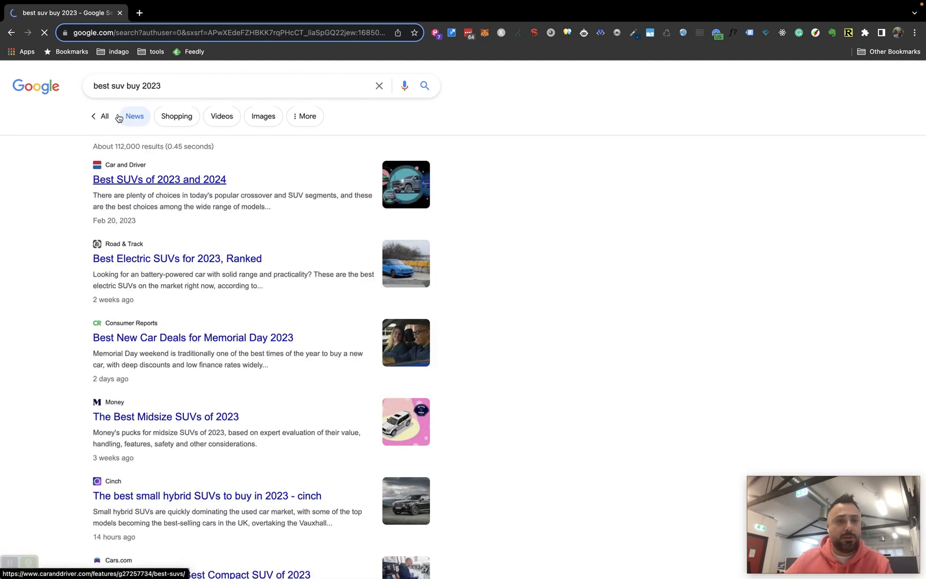
click(105, 116)
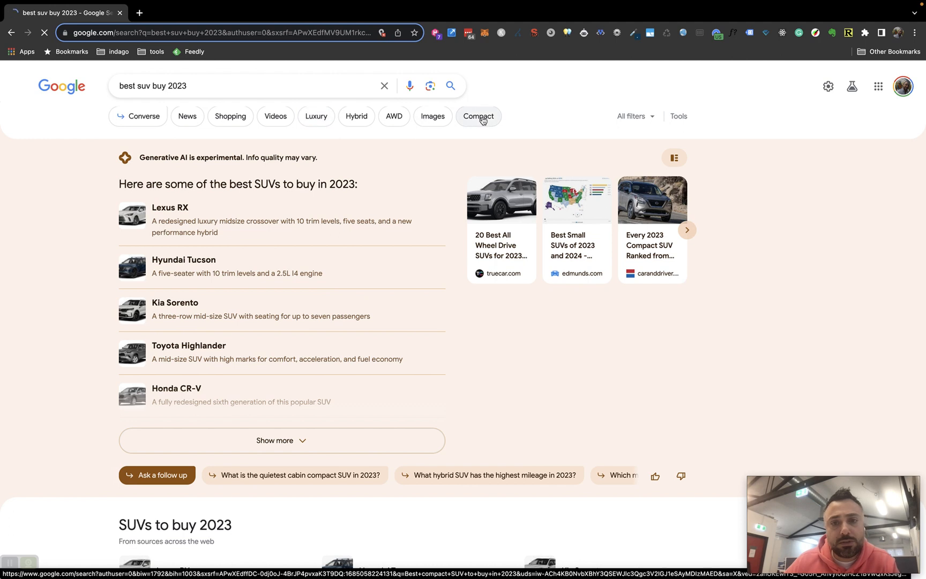
click(478, 116)
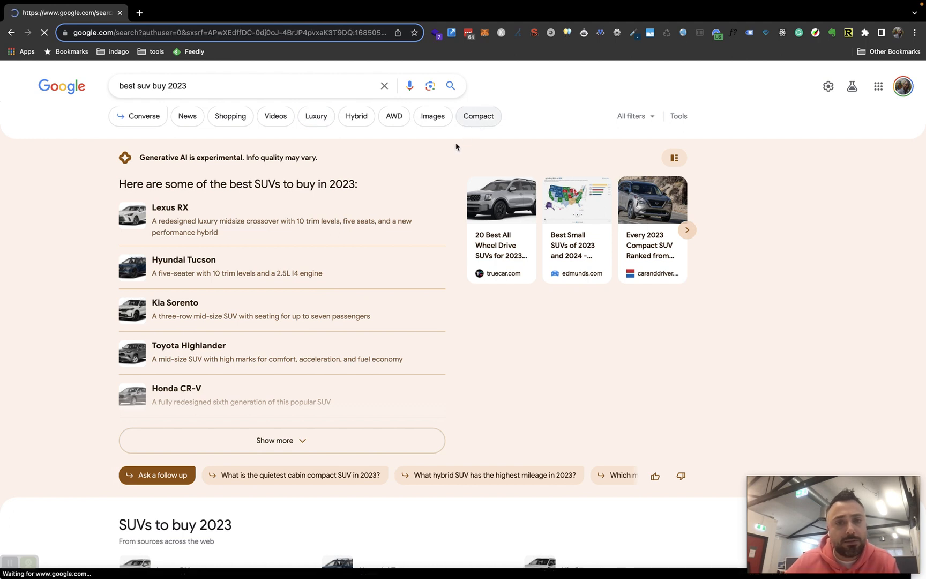
click(479, 116)
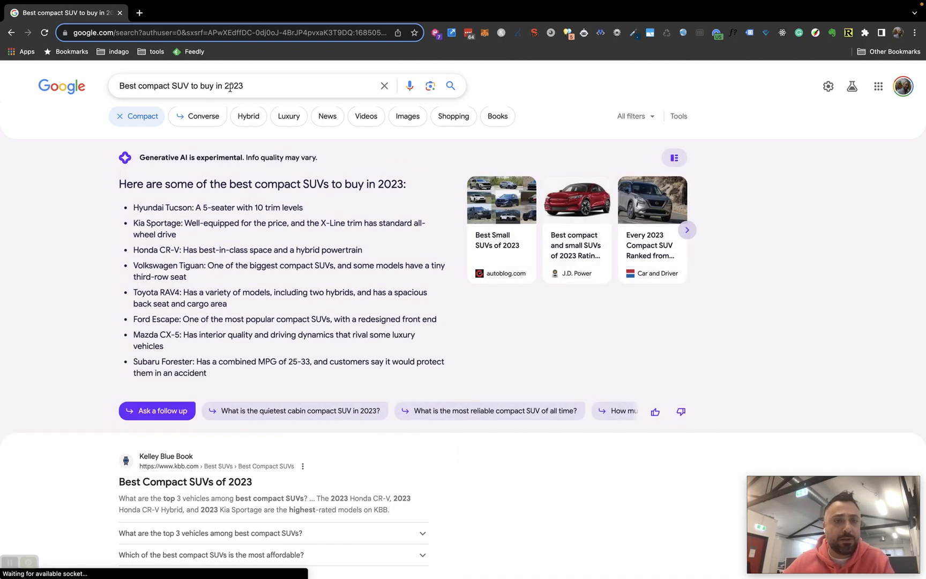
mouse_move(498, 115)
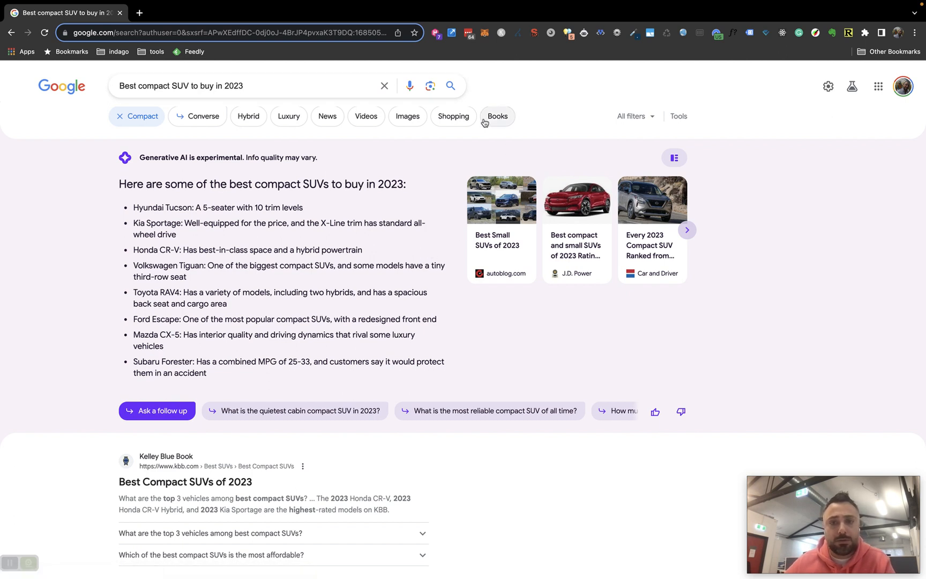
mouse_move(453, 124)
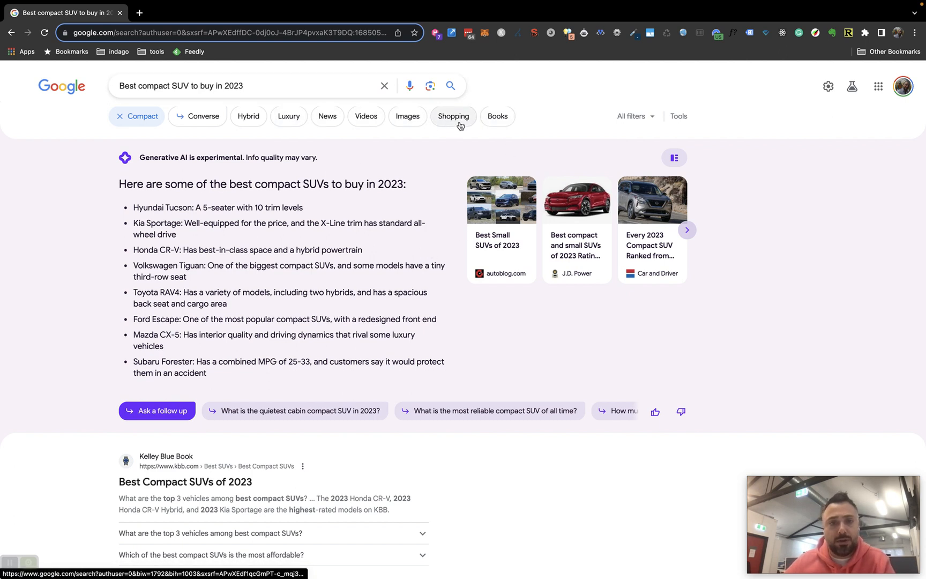
scroll(down, 3)
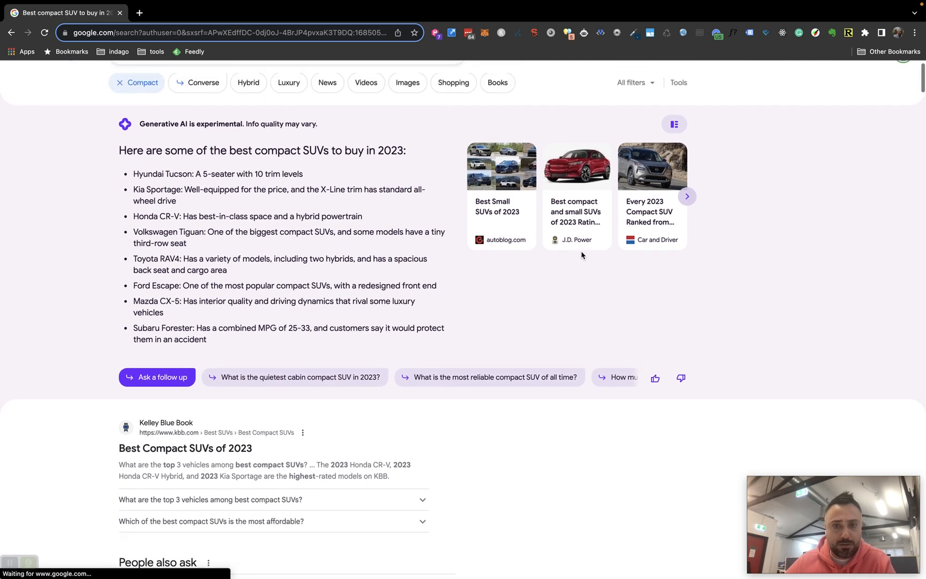
scroll(up, 3)
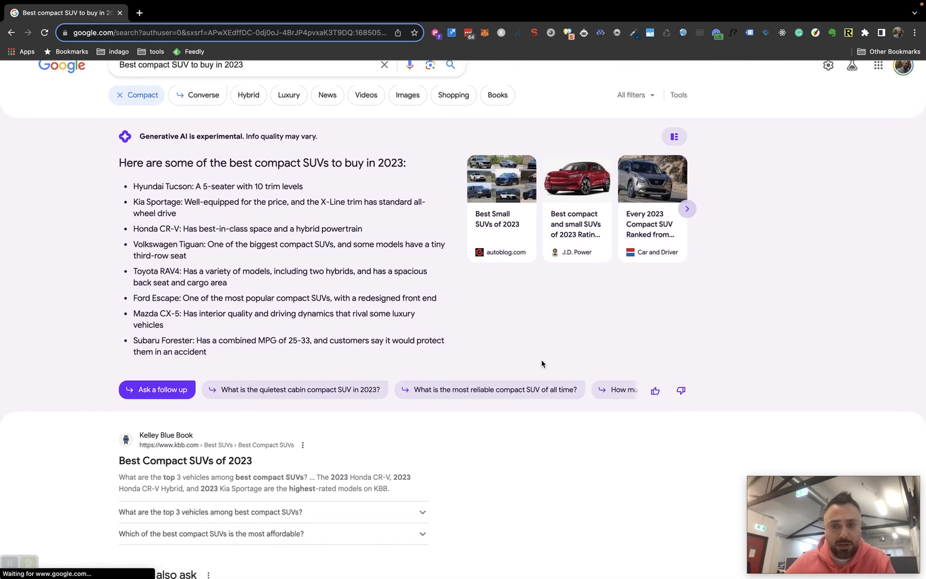
scroll(down, 3)
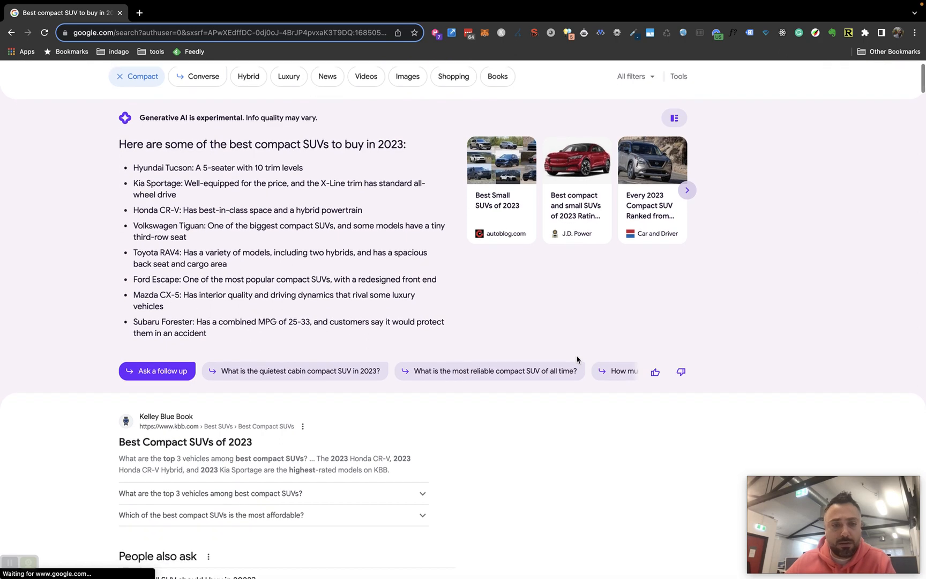
scroll(down, 3)
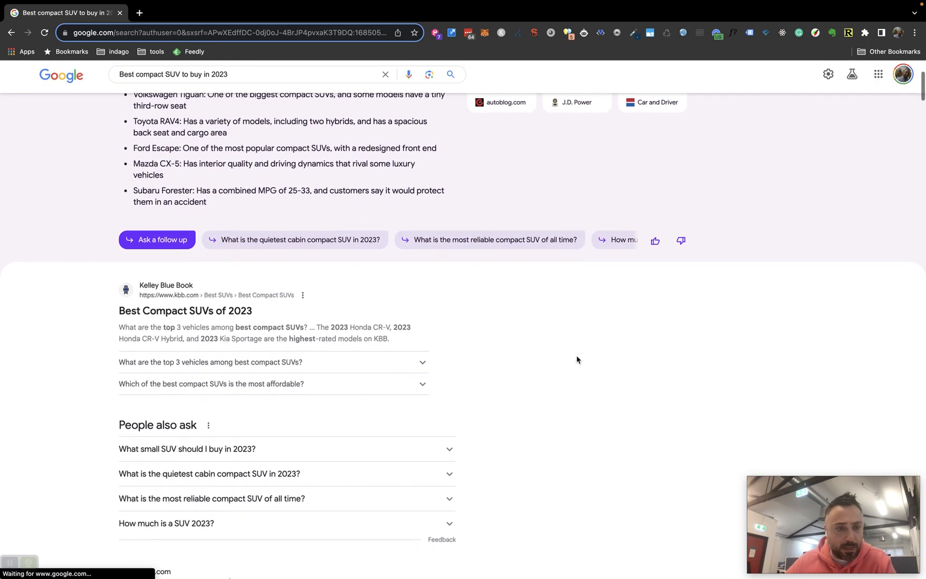
scroll(down, 3)
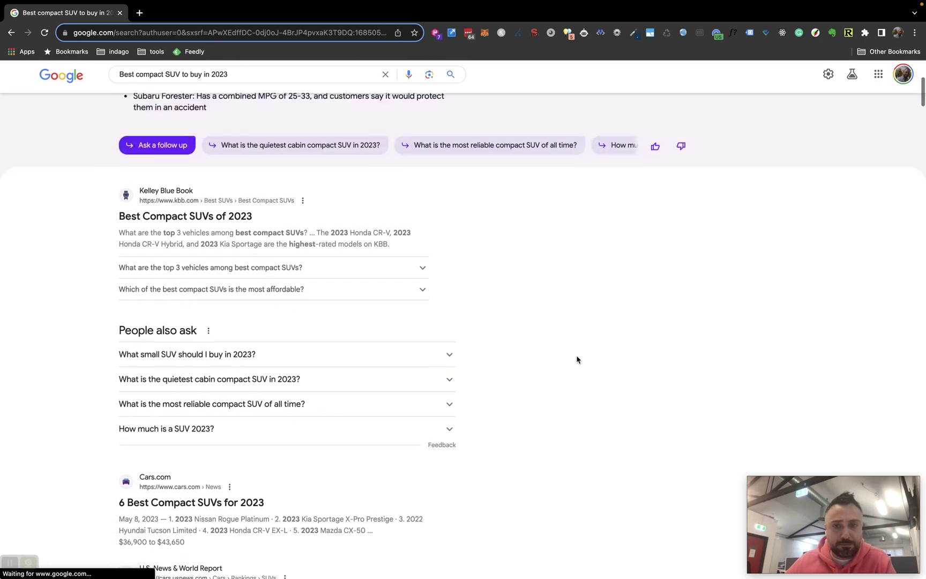
scroll(up, 3)
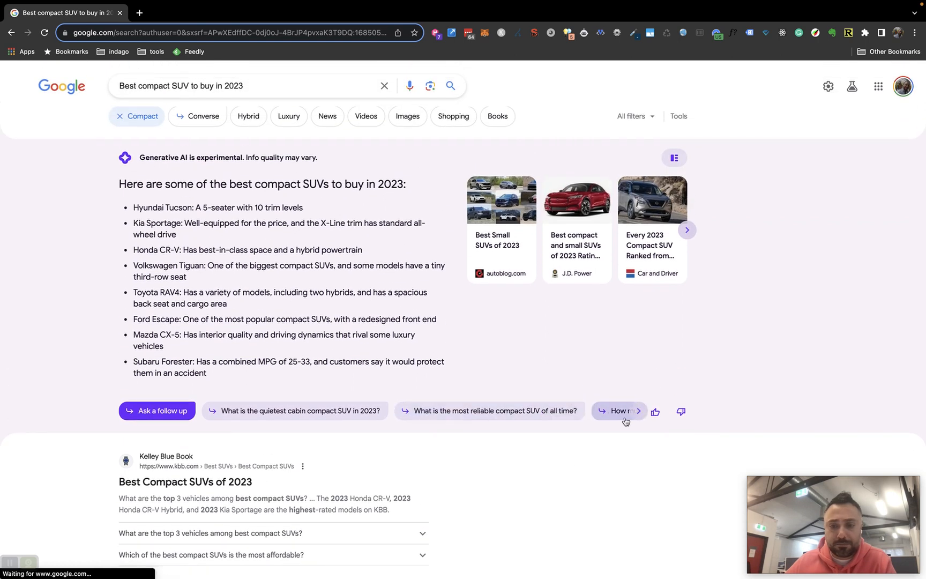
mouse_move(656, 418)
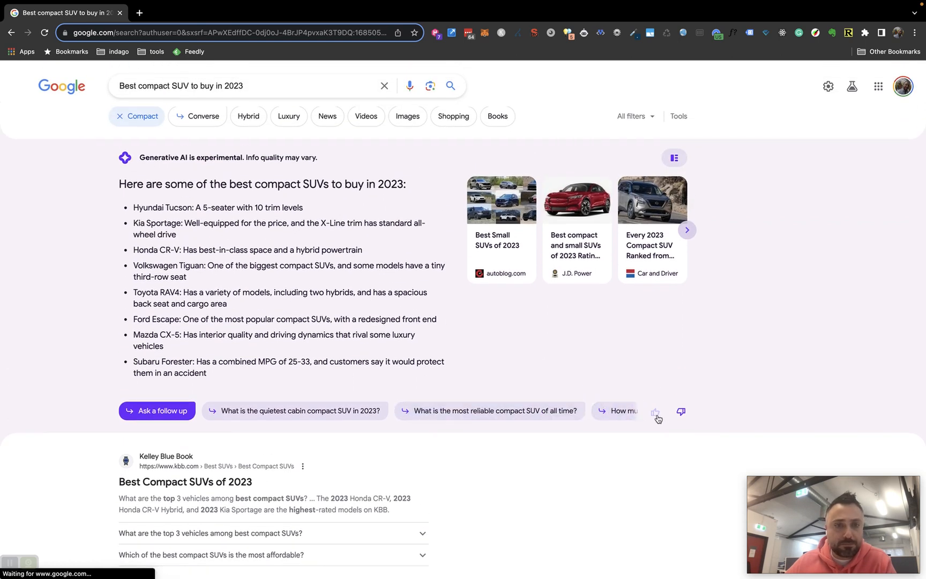
mouse_move(164, 146)
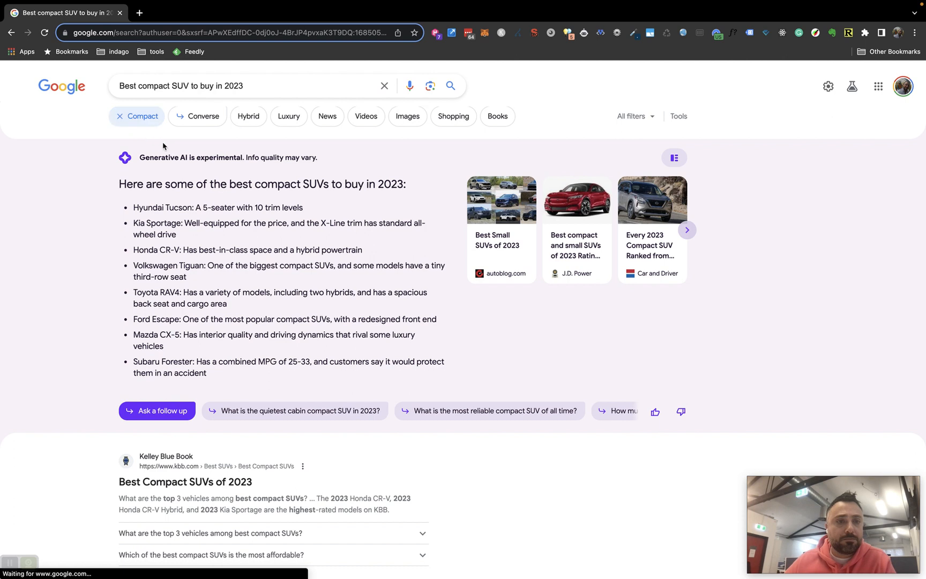
mouse_move(128, 131)
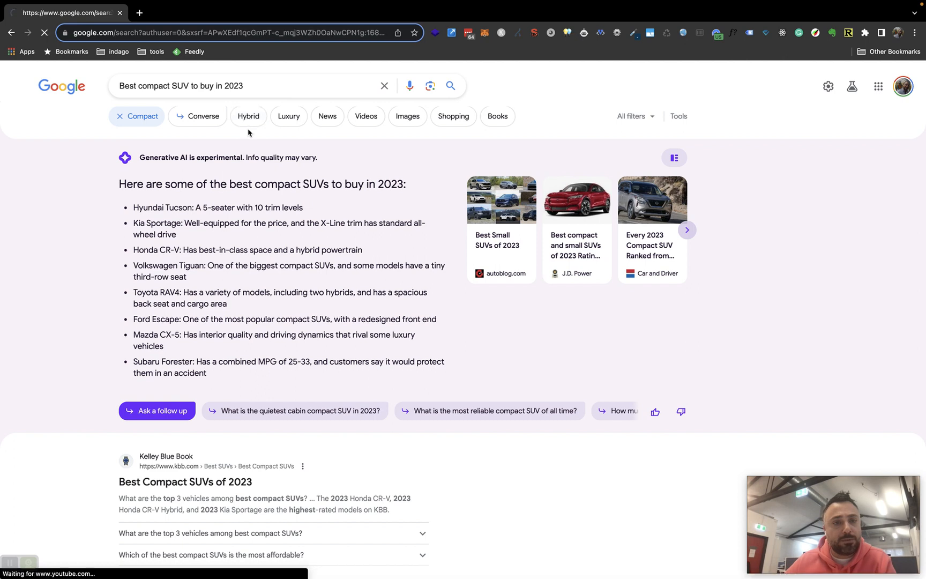
Apply the Hybrid chip to list 2023 compact hybrid SUVs and reach 'From sources across the web'
click(247, 116)
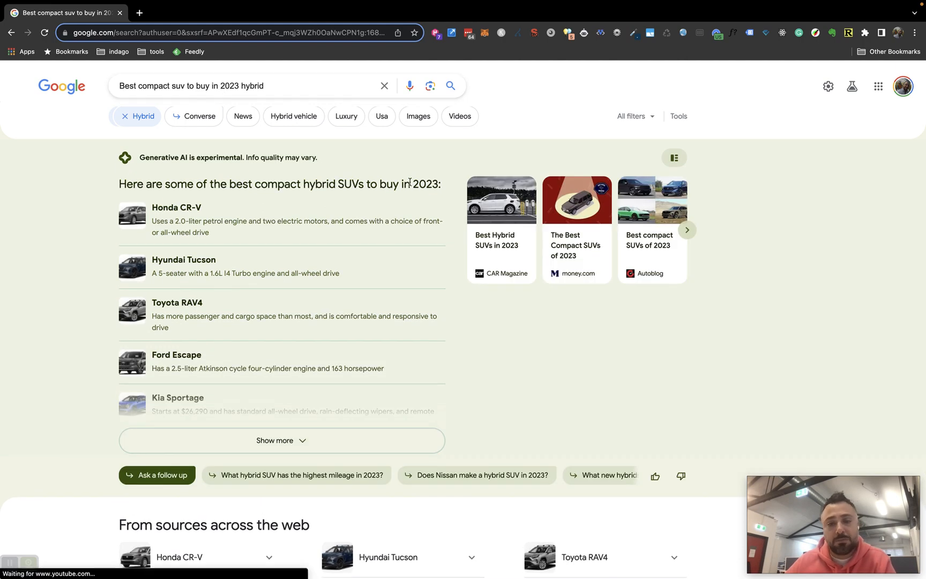
scroll(down, 3)
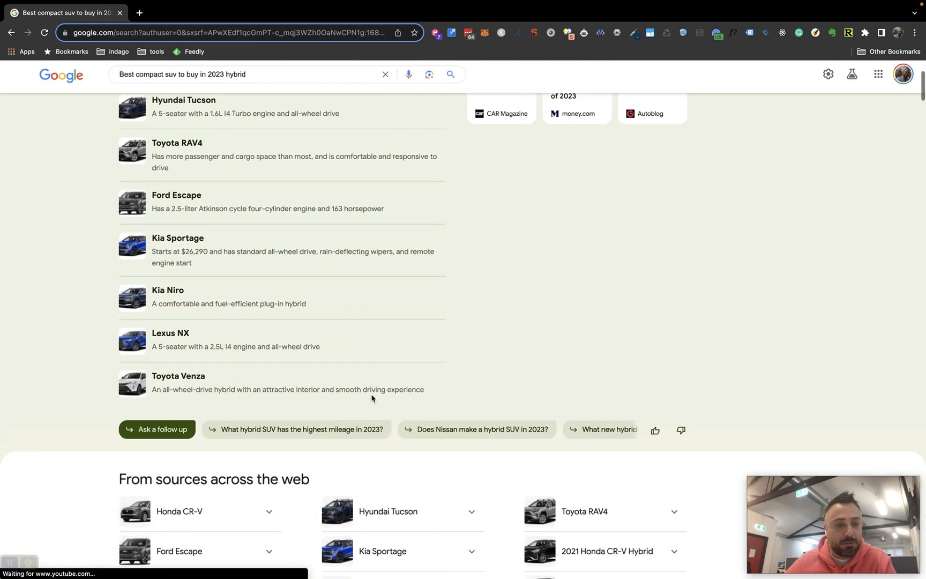
scroll(down, 3)
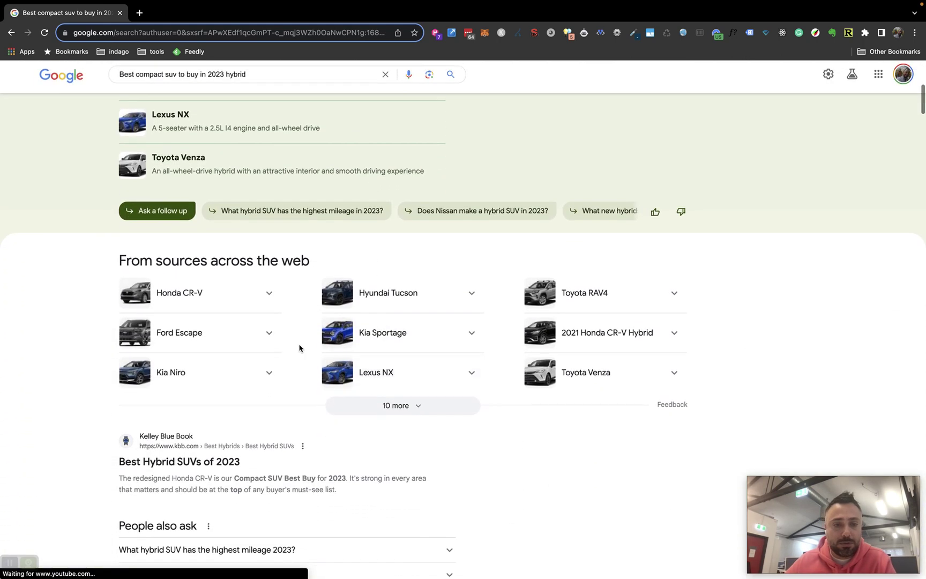
Expand the Honda CR-V and 2021 Honda CR-V Hybrid source cards, then return to the hybrid SUV list
click(179, 293)
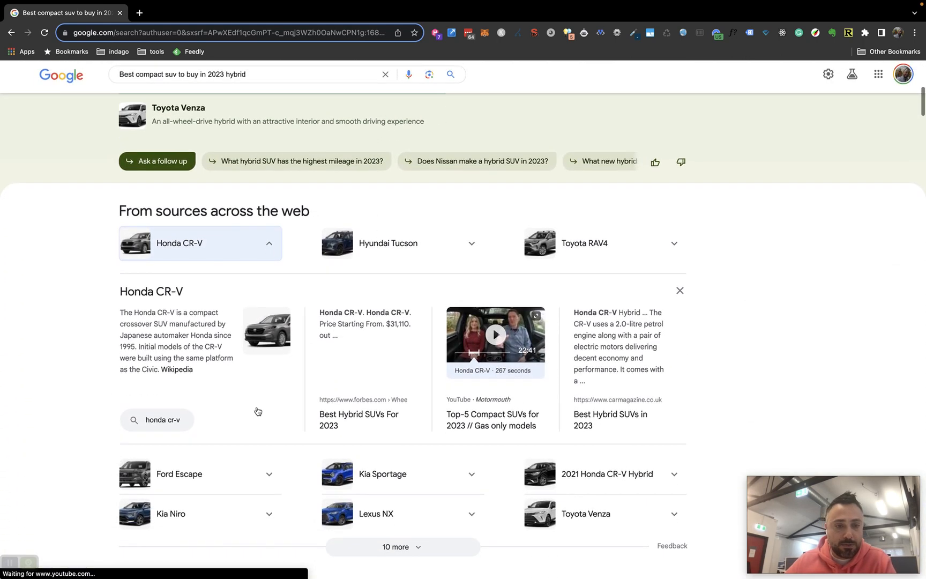
mouse_move(517, 414)
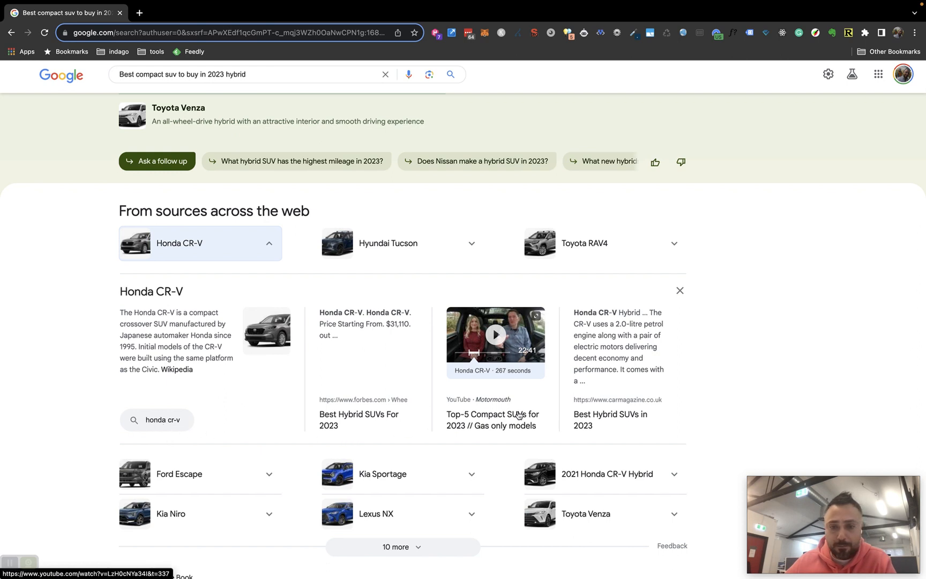
scroll(down, 3)
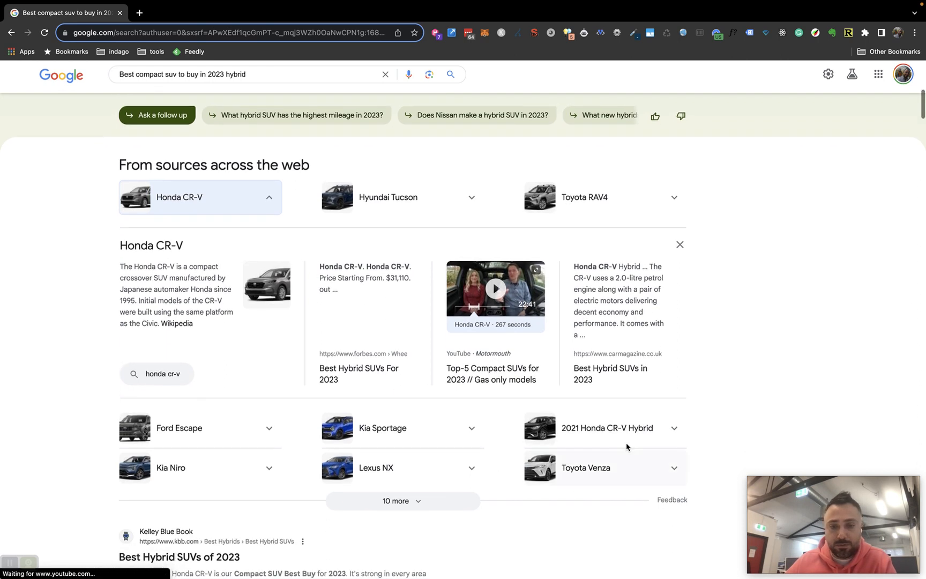
click(602, 428)
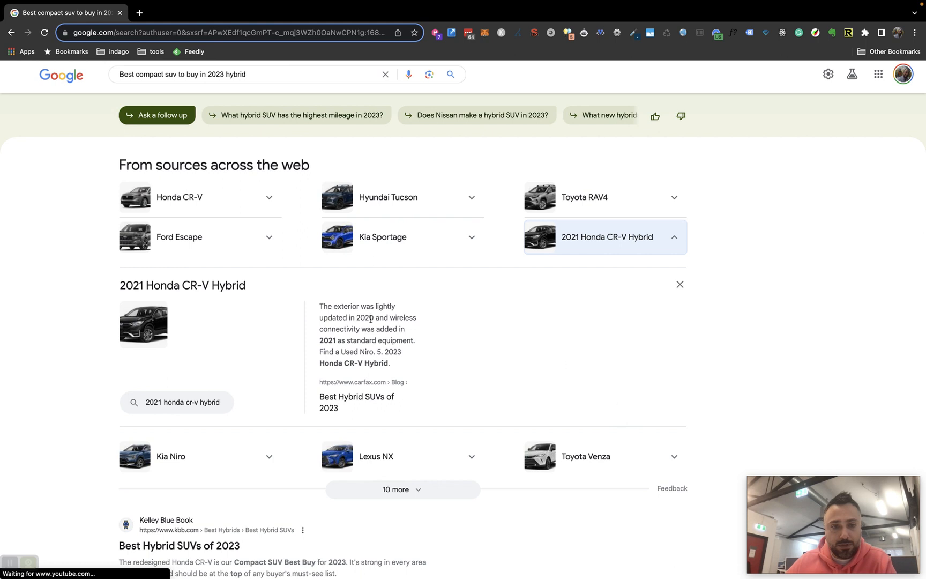
mouse_move(282, 301)
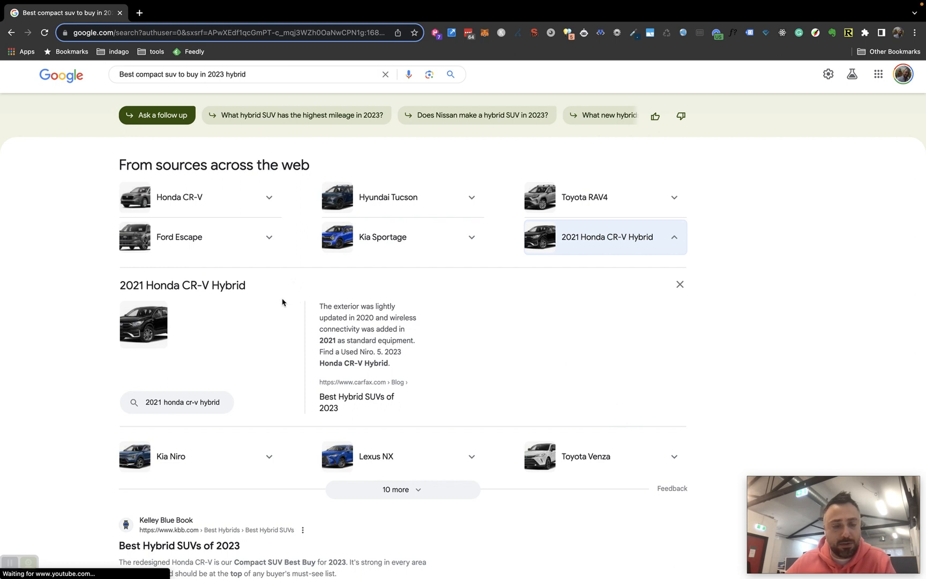
mouse_move(506, 416)
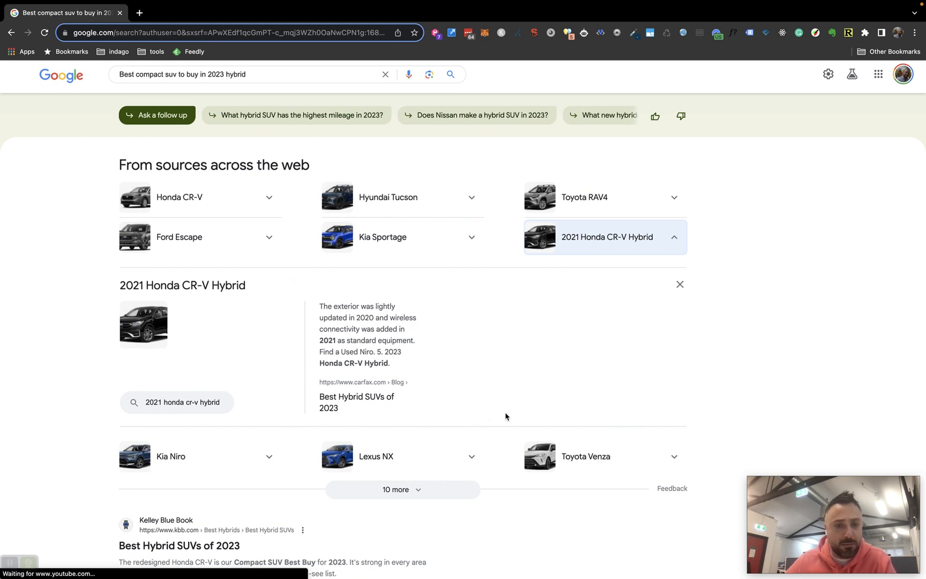
scroll(down, 3)
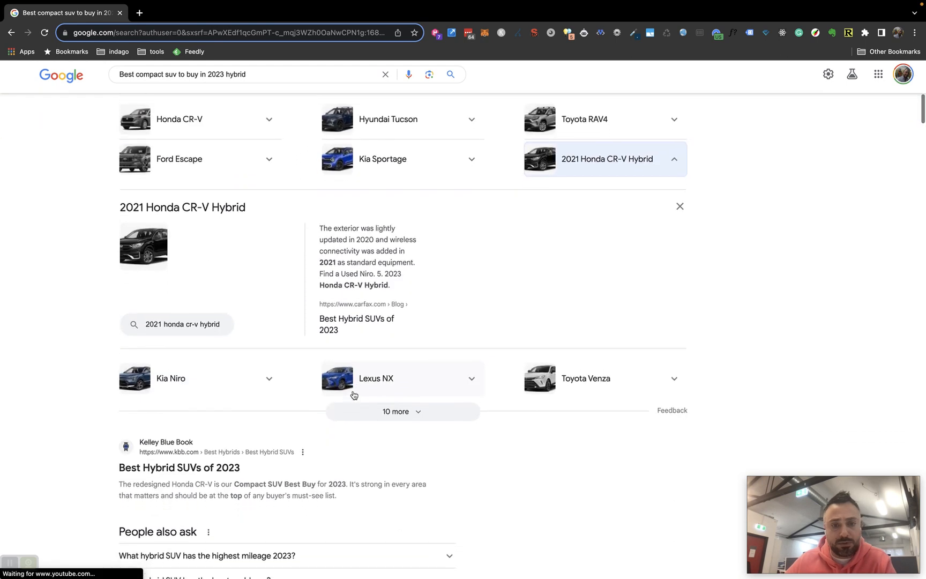
scroll(down, 3)
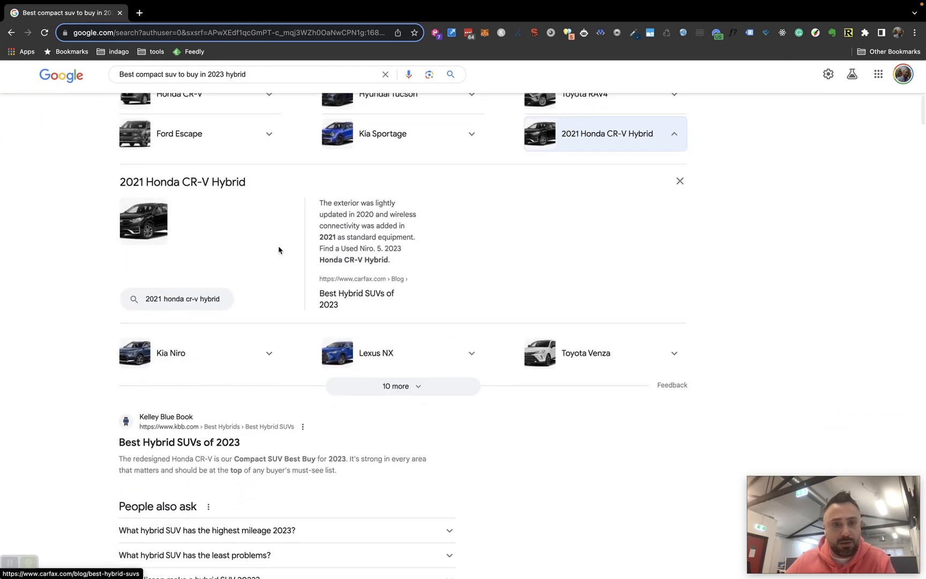
scroll(down, 3)
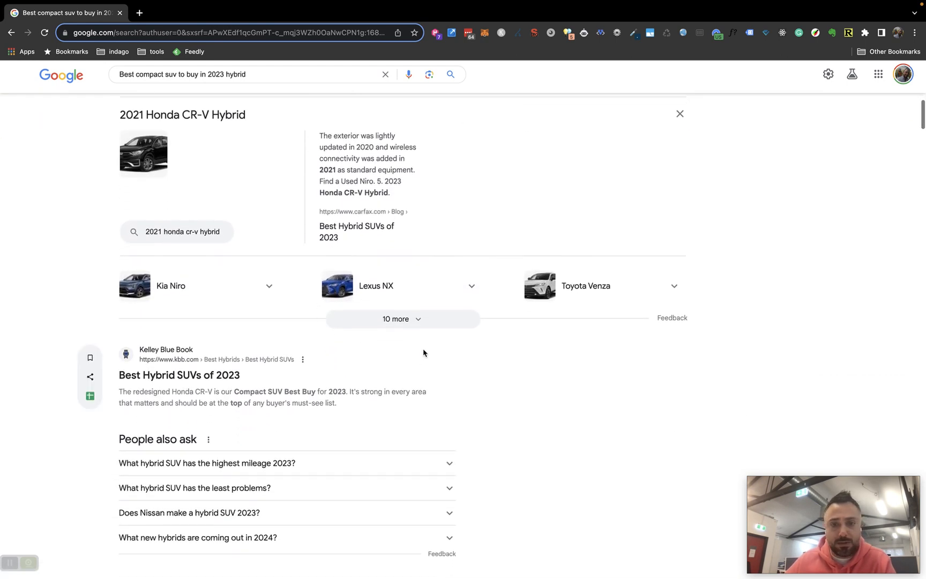
scroll(up, 3)
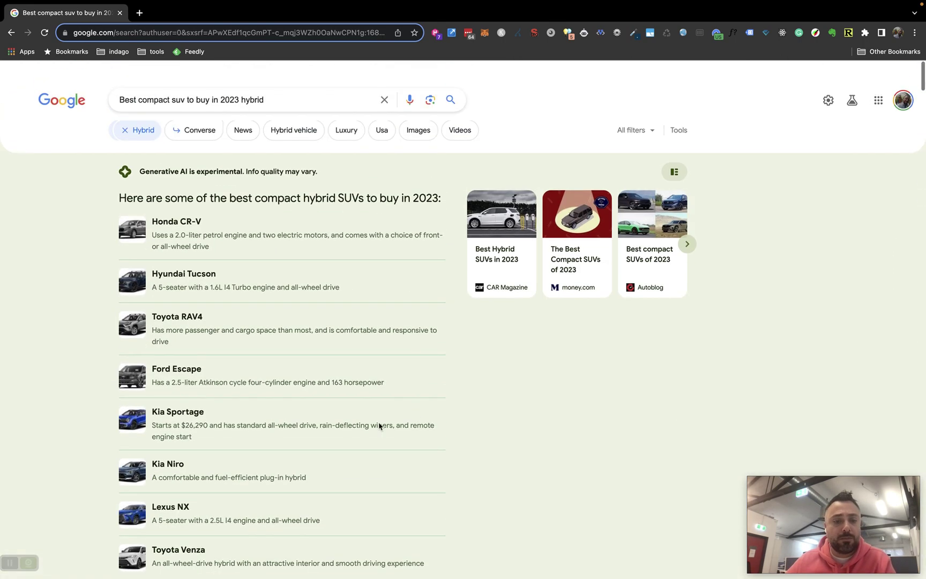
Start editing the compact hybrid SUV query so autocomplete suggestions like best luxury hybrid SUV 2023 appear
scroll(up, 3)
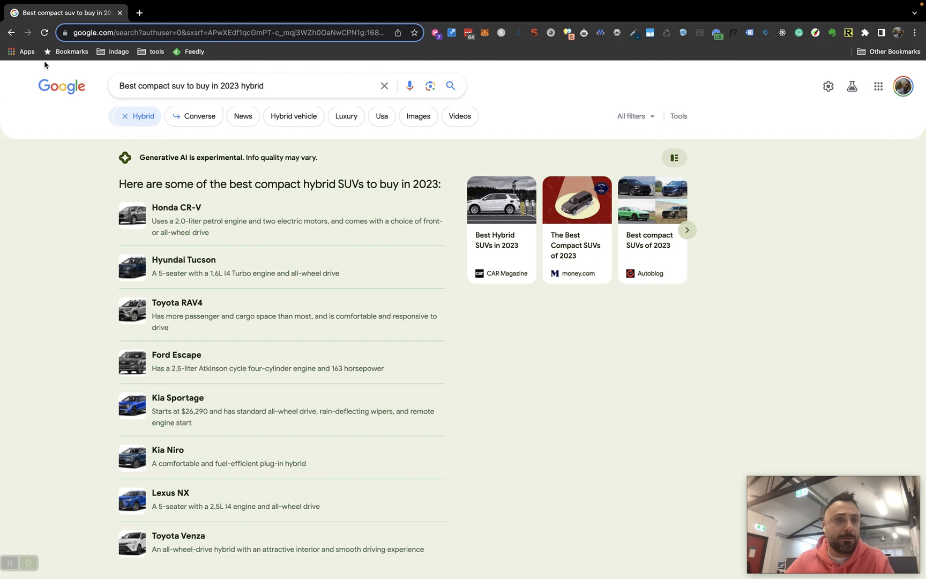
mouse_move(306, 182)
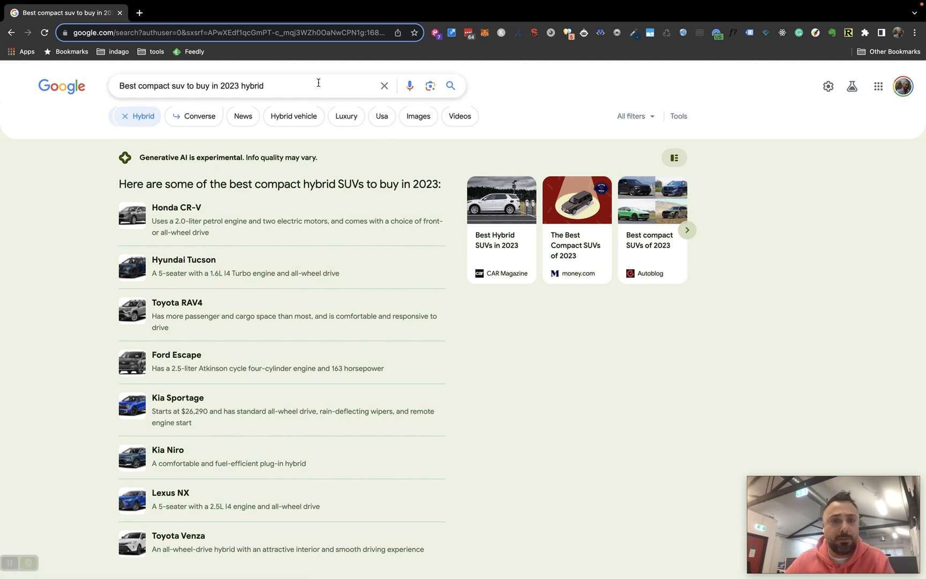
click(236, 86)
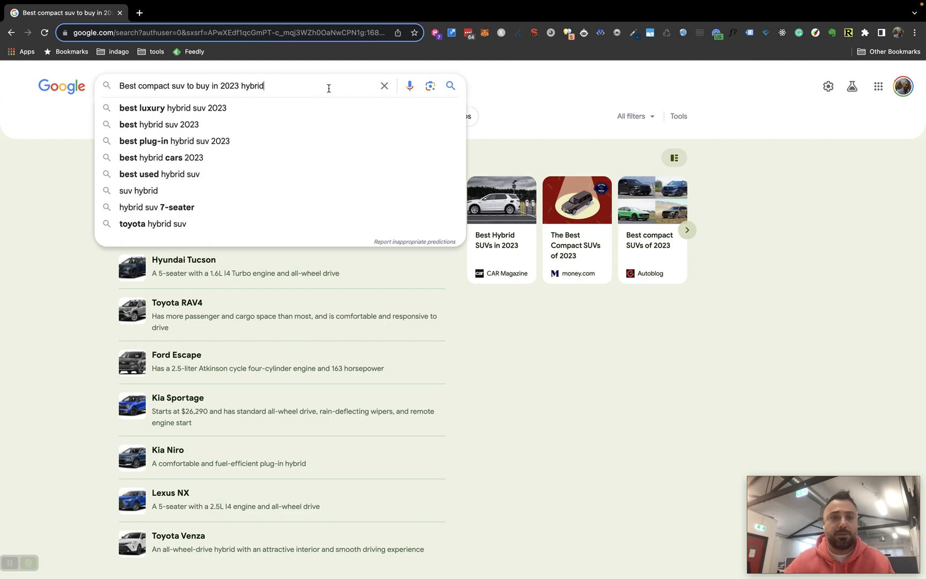